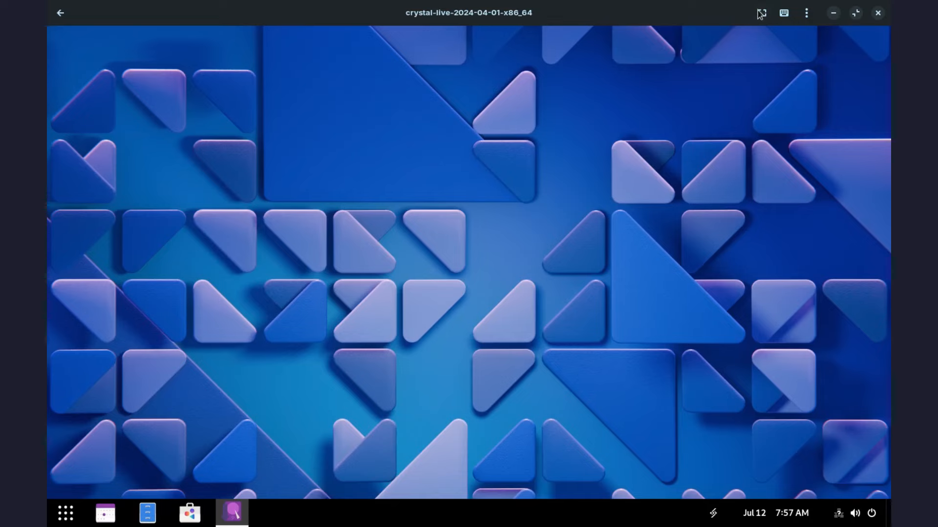
Step: Launch the Install Crystal Linux launcher from the dock to reach the welcome screen
click(231, 513)
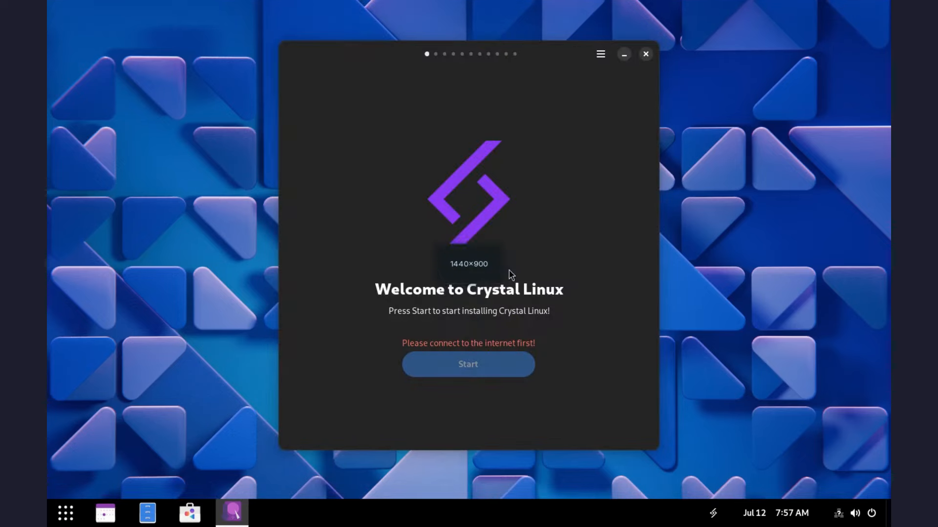
mouse_move(587, 219)
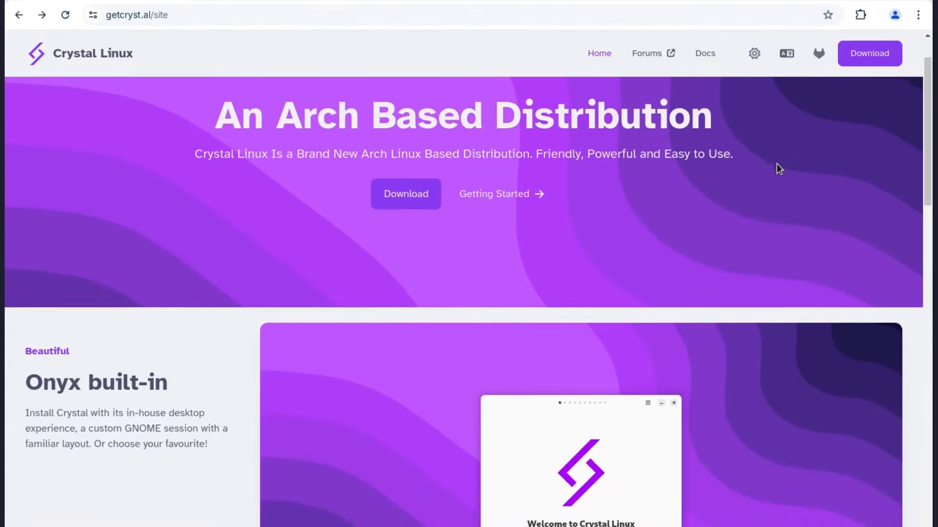
Step: Scroll the getcryst.al homepage past the Onyx, Automatic Backups and Amethyst sections
scroll(down, 3)
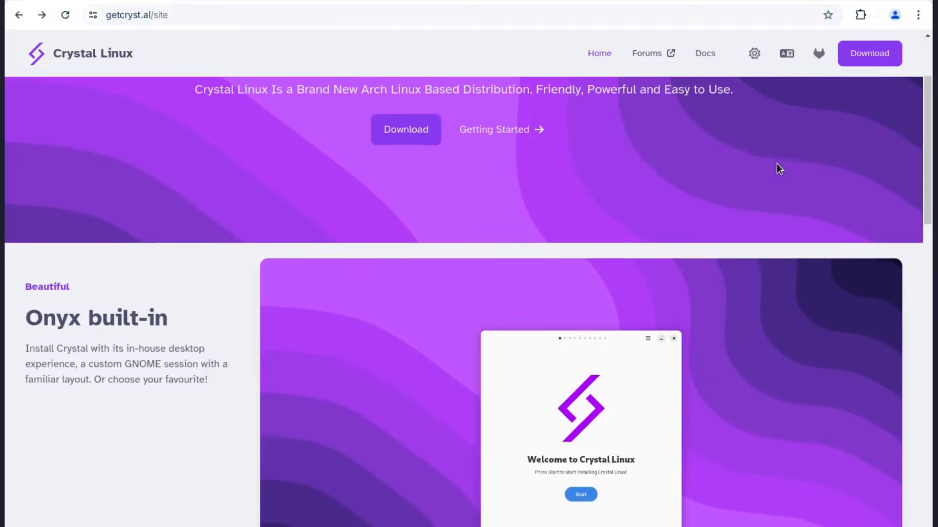
scroll(down, 3)
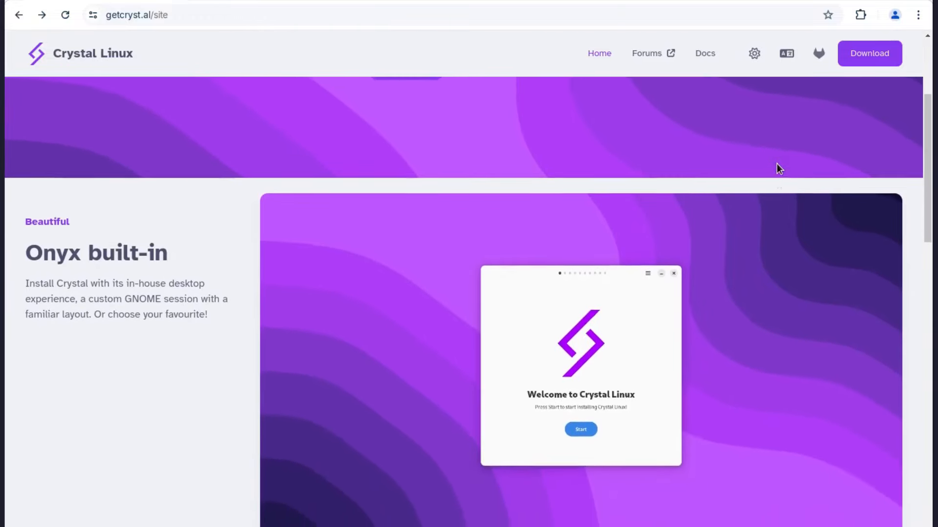
scroll(down, 3)
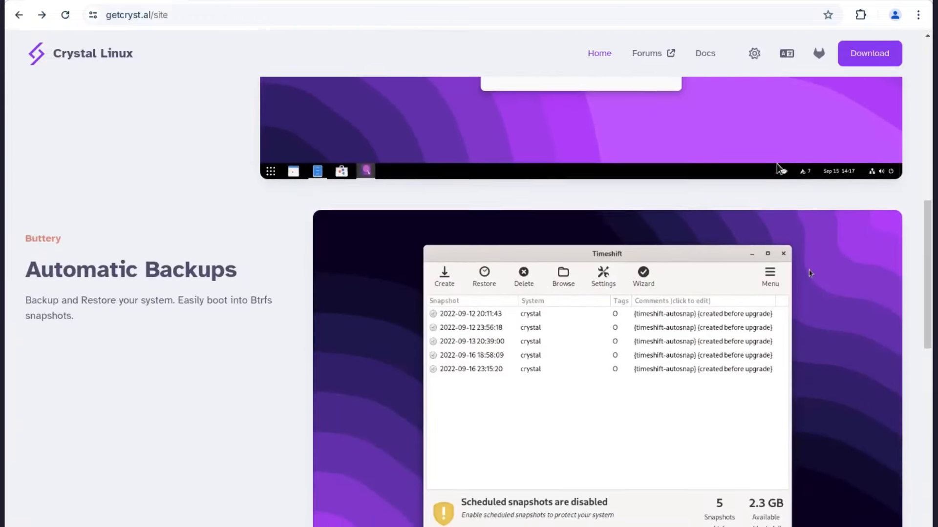
scroll(down, 3)
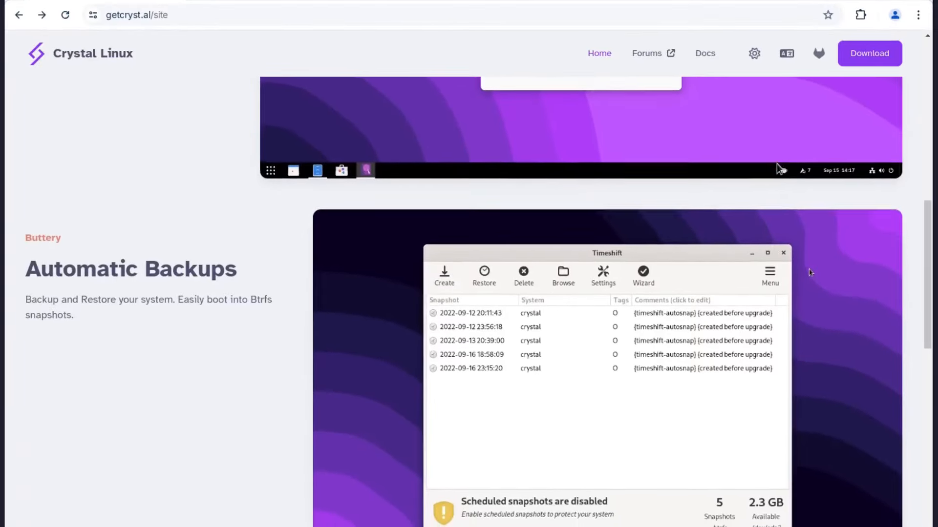
scroll(down, 3)
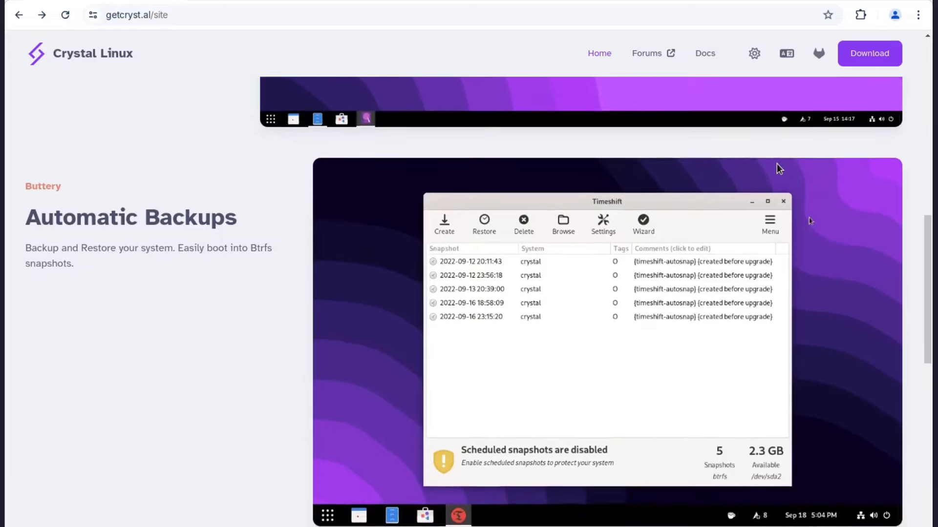
scroll(down, 3)
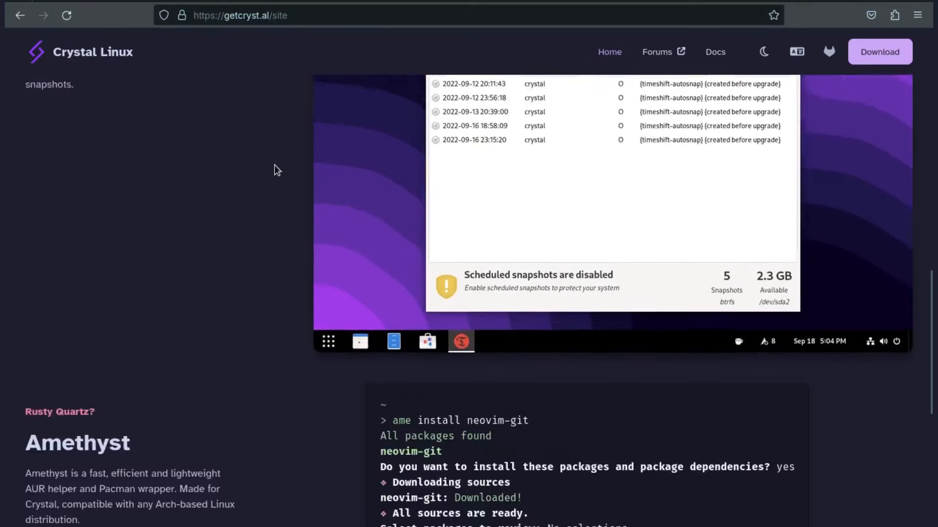
scroll(up, 3)
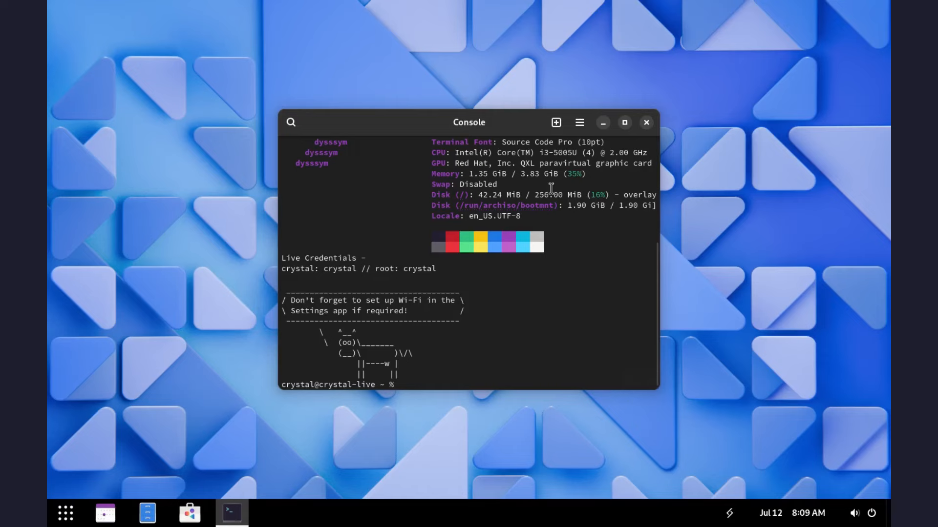
Step: Type 'ame' at the Console shell prompt
text(ame)
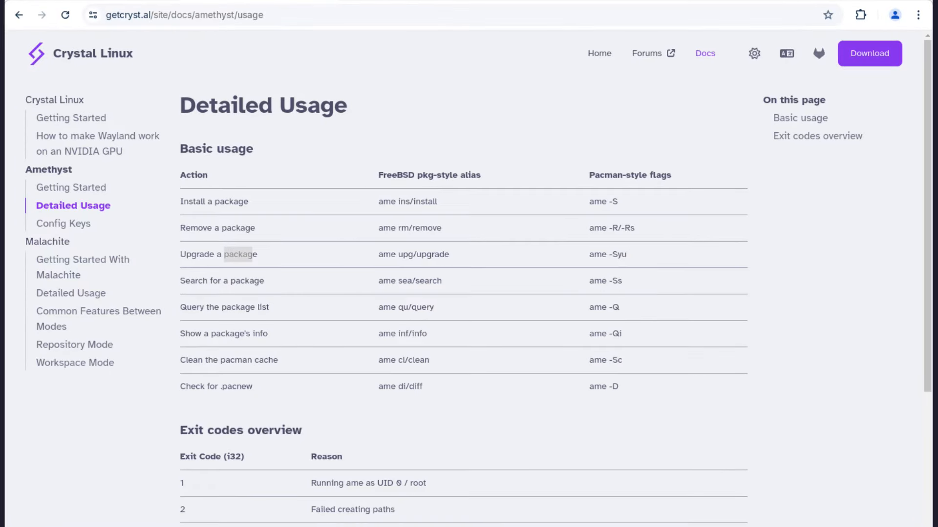
Step: Return from the Amethyst Detailed Usage docs to the Crystal Linux homepage
click(83, 267)
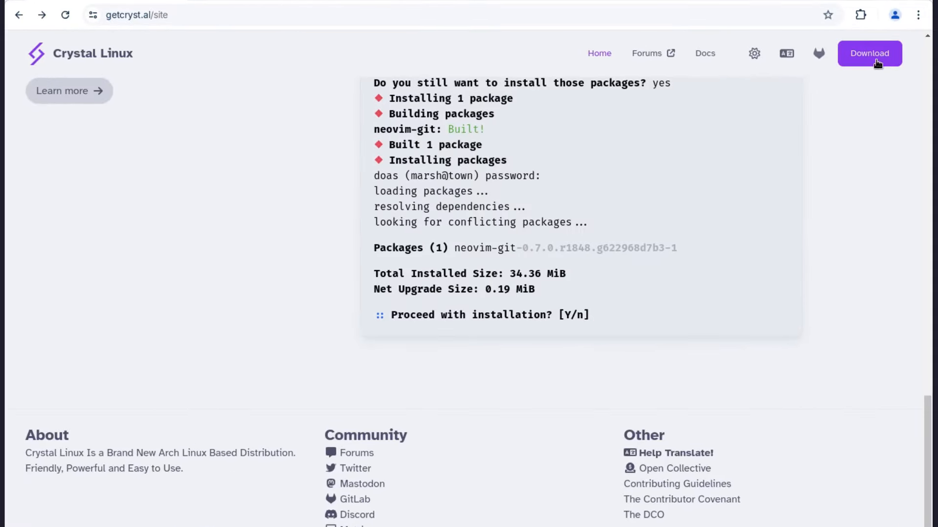
Step: Go to the 2024-04-01 release download page and find the live x86_64 ISO image
click(868, 54)
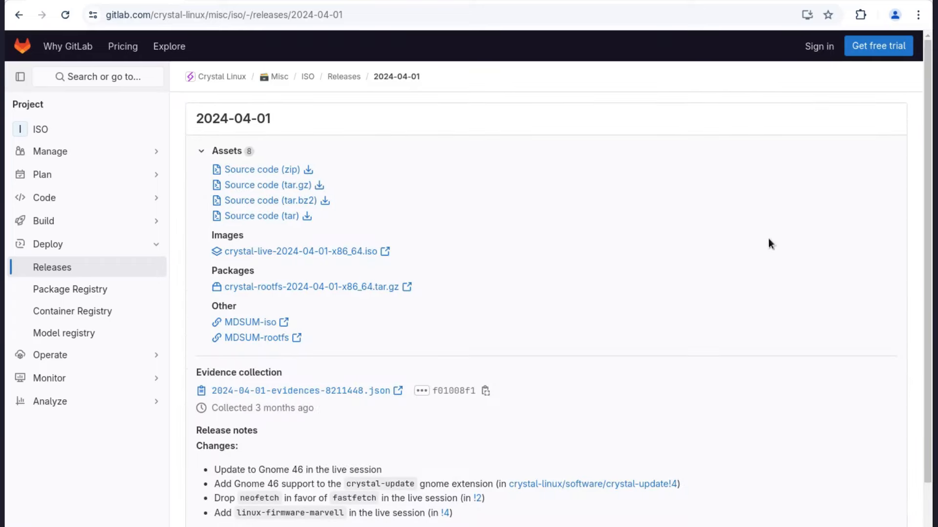
scroll(down, 3)
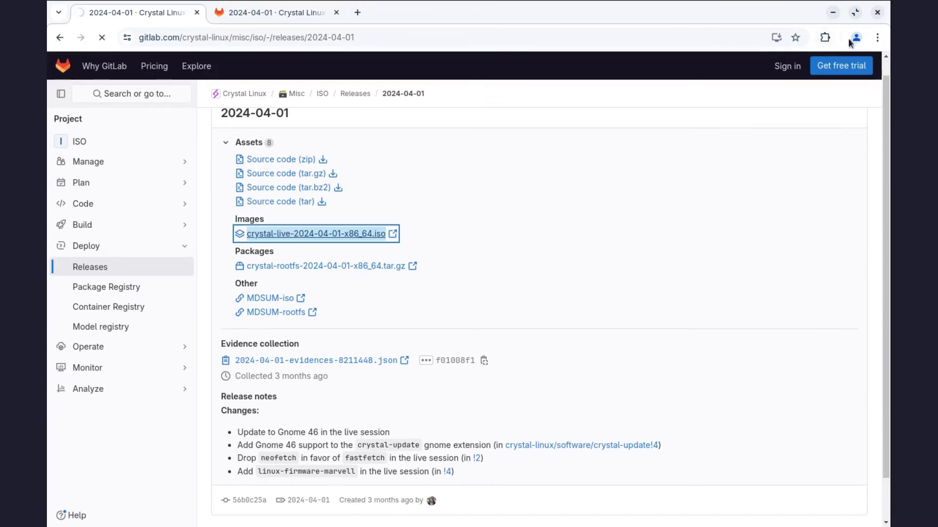
key(super)
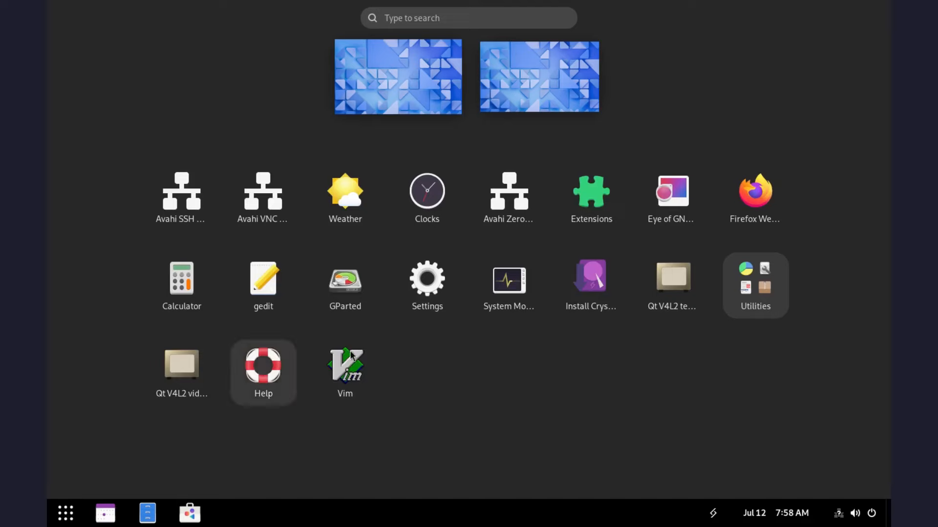
Step: Start the Jade GUI installer, test the keyboard layout, and advance to locale selection
click(591, 277)
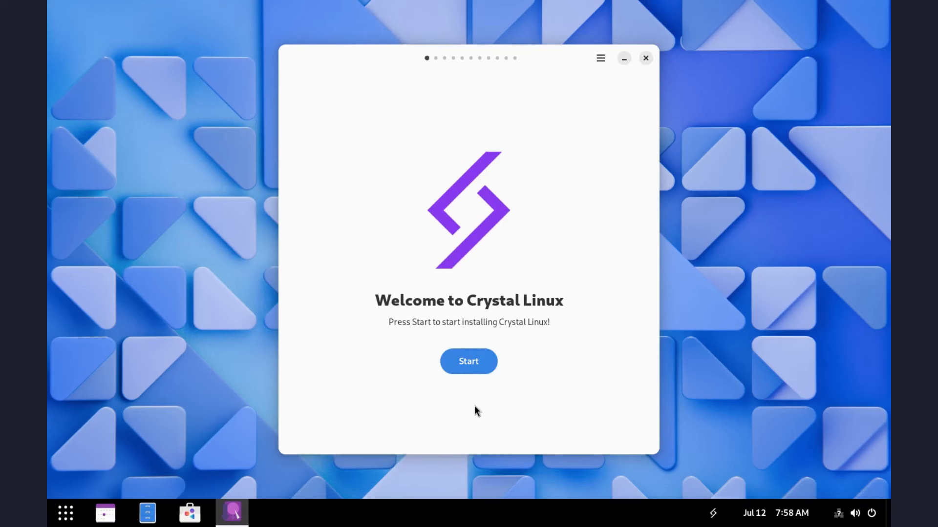
click(468, 362)
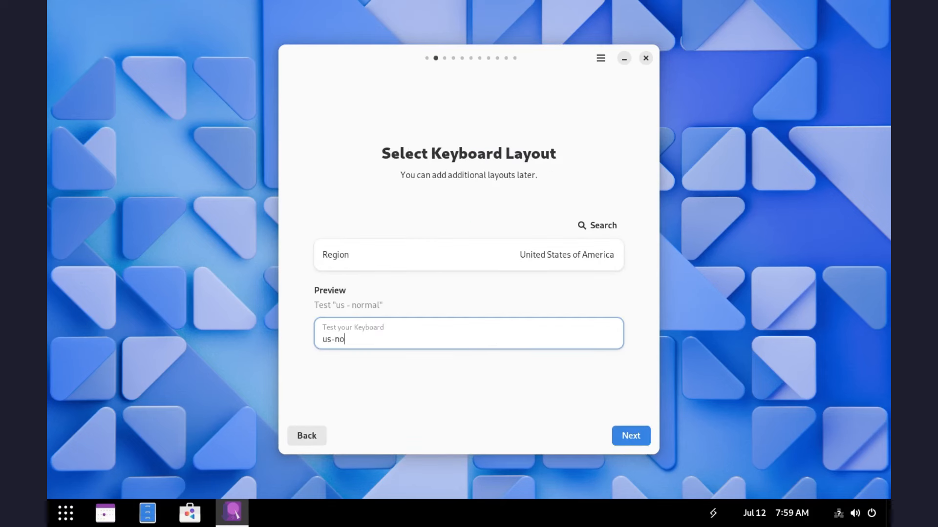
text(rmal)
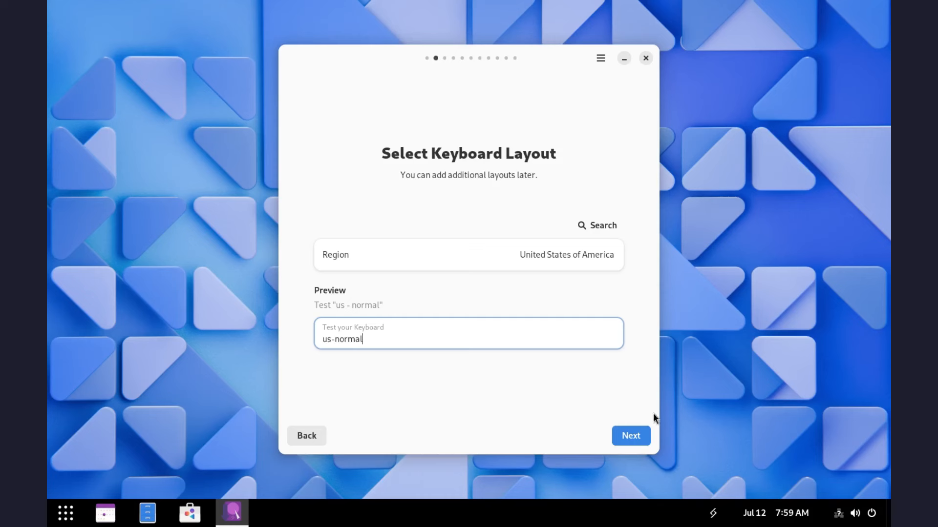
click(630, 436)
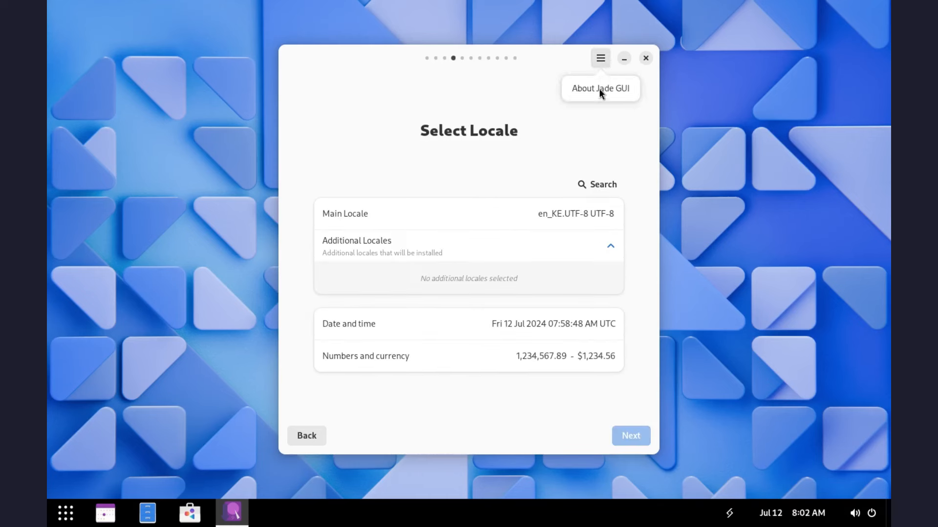
Step: View Jade GUI's About details showing version 1.9.0, then close them
click(600, 88)
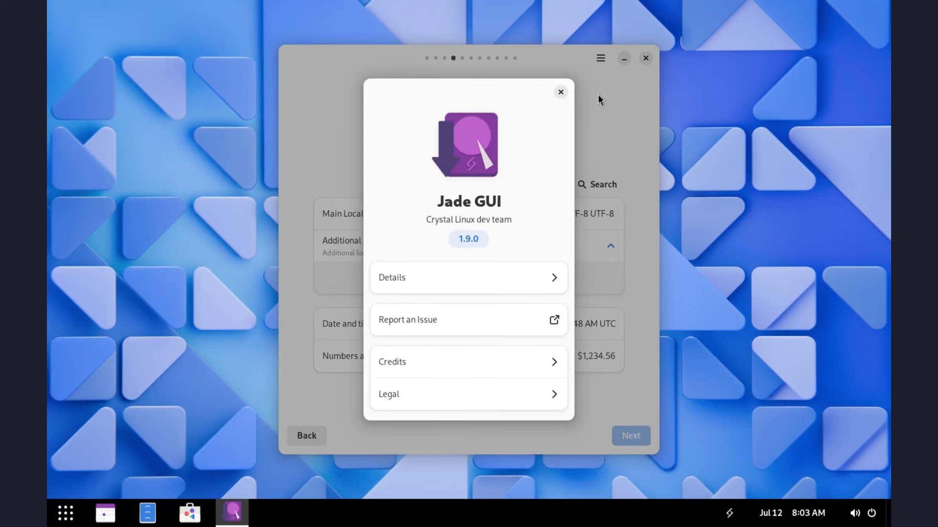
mouse_move(540, 281)
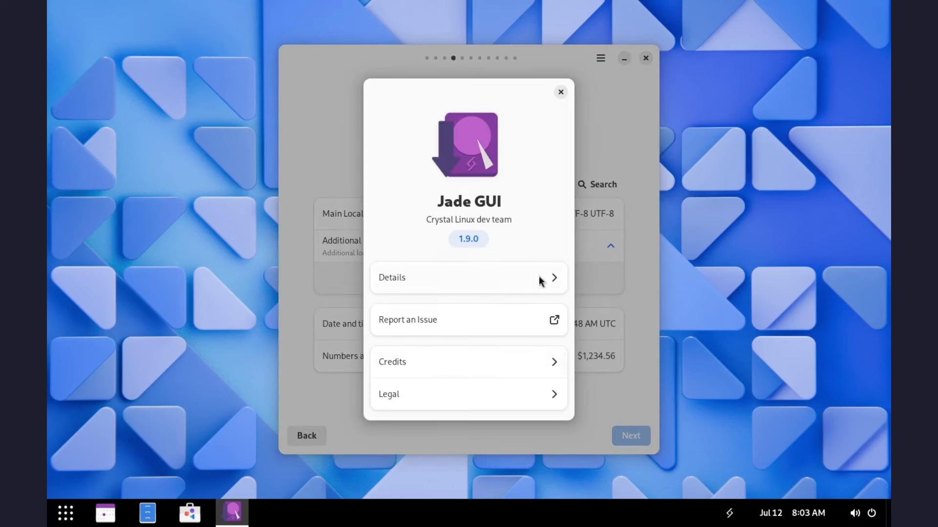
click(468, 277)
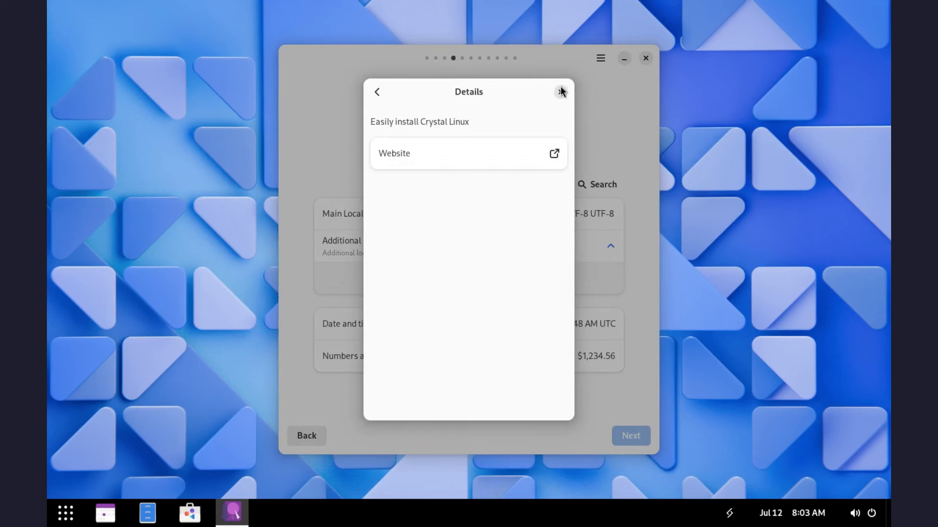
click(560, 91)
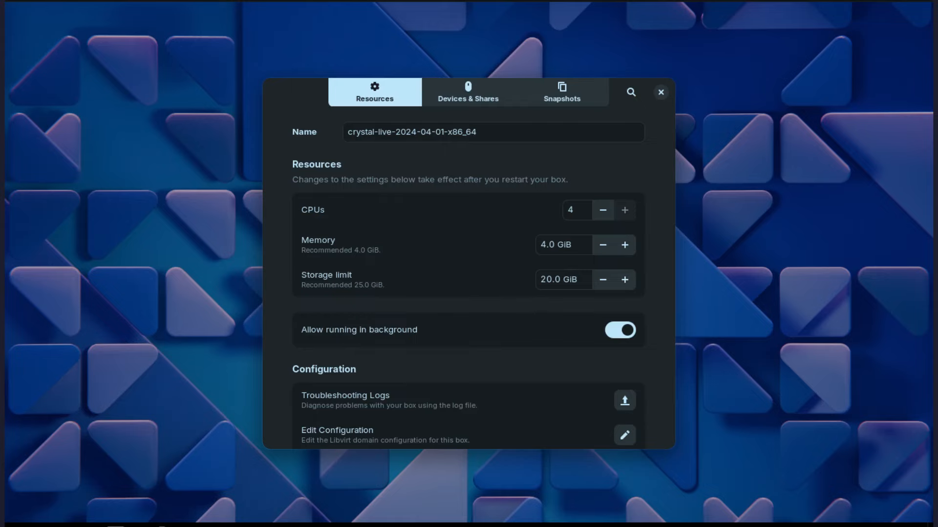
click(660, 93)
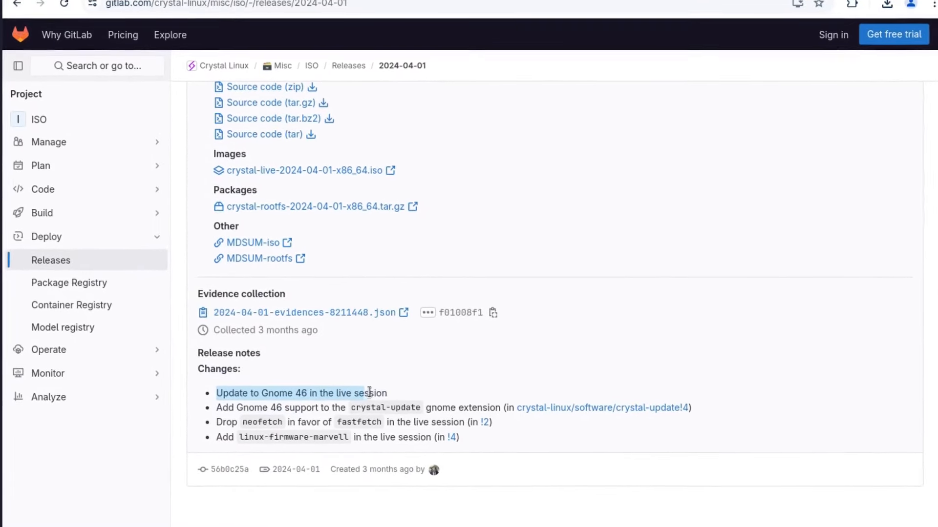
Step: Read the release notes' 'Update to Gnome 46' change and close System Monitor
scroll(down, 3)
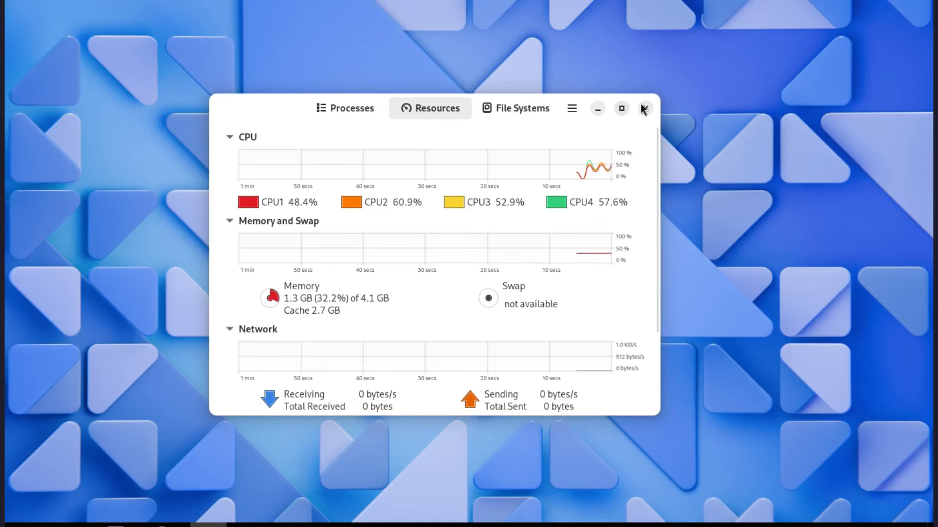
click(644, 108)
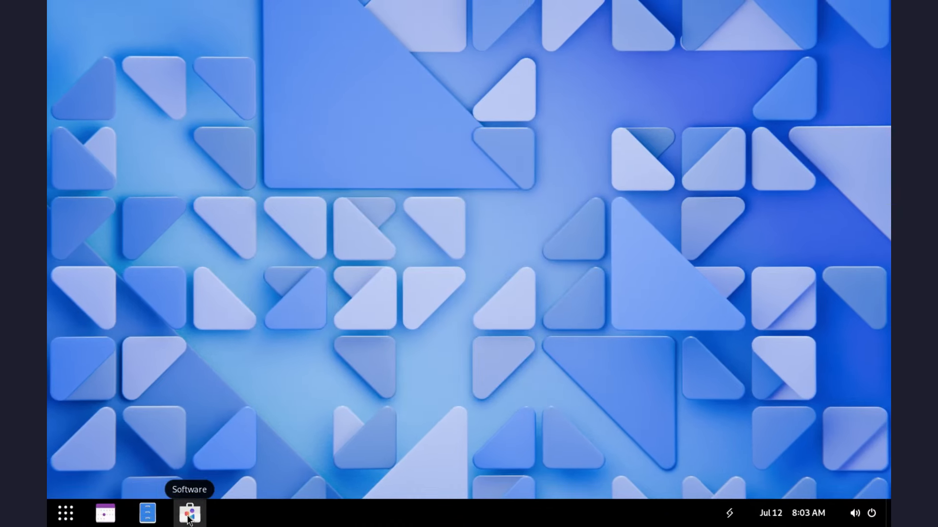
Step: Launch GNOME Software and check its Installed and Updates pages
click(189, 513)
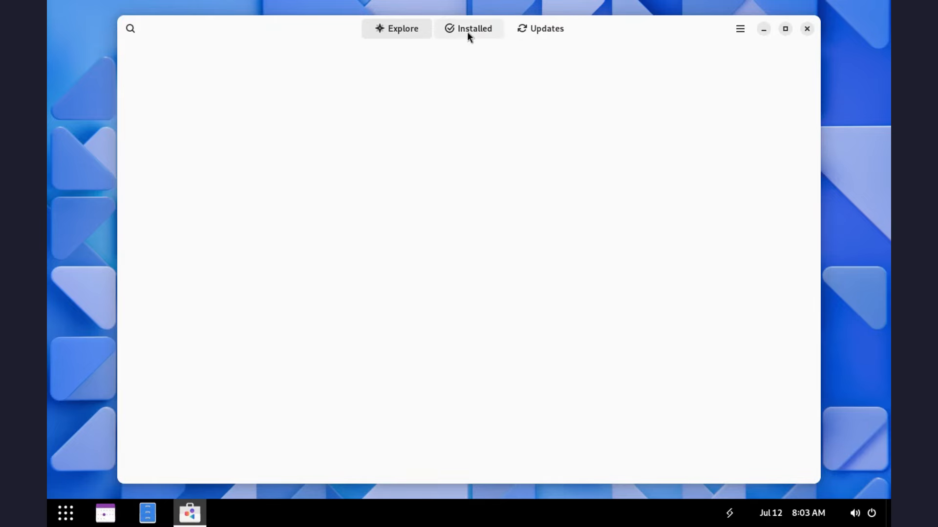
click(468, 29)
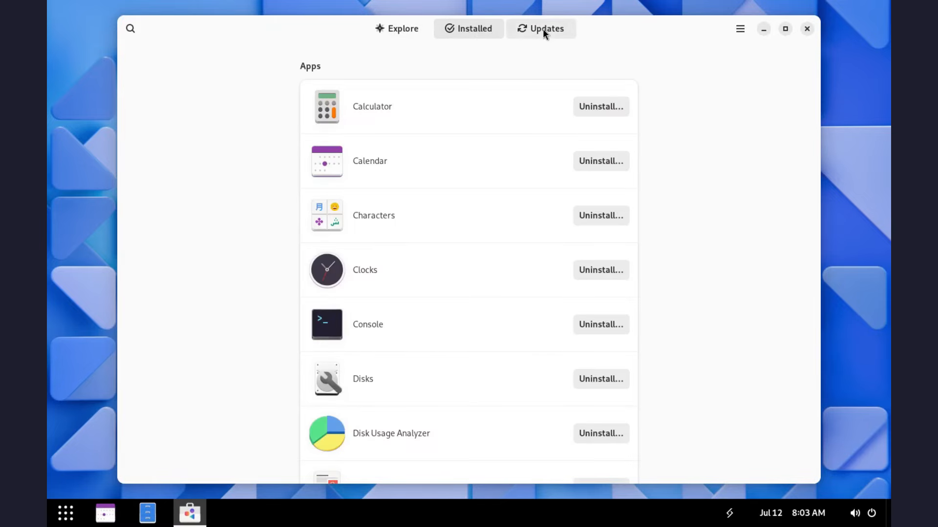
click(539, 29)
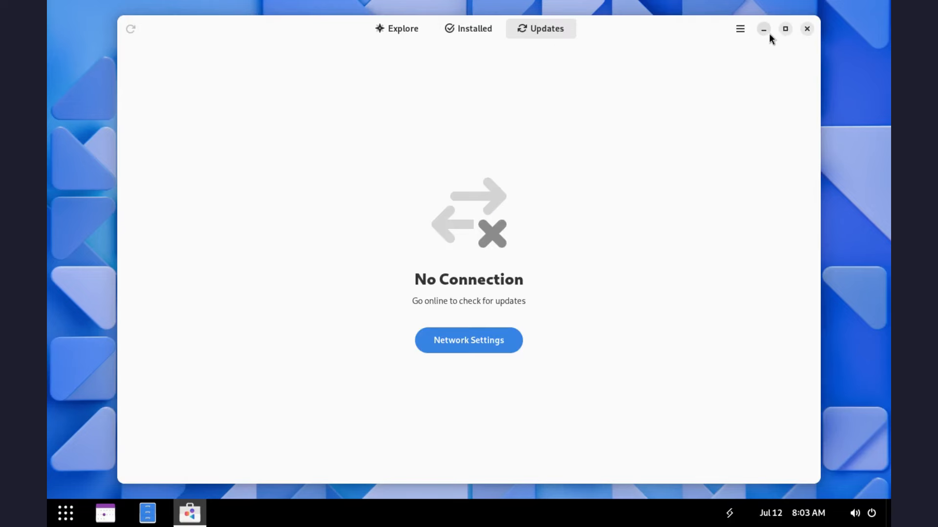
Step: Switch update preferences to manual, review Software Repositories, and quit GNOME Software
click(739, 28)
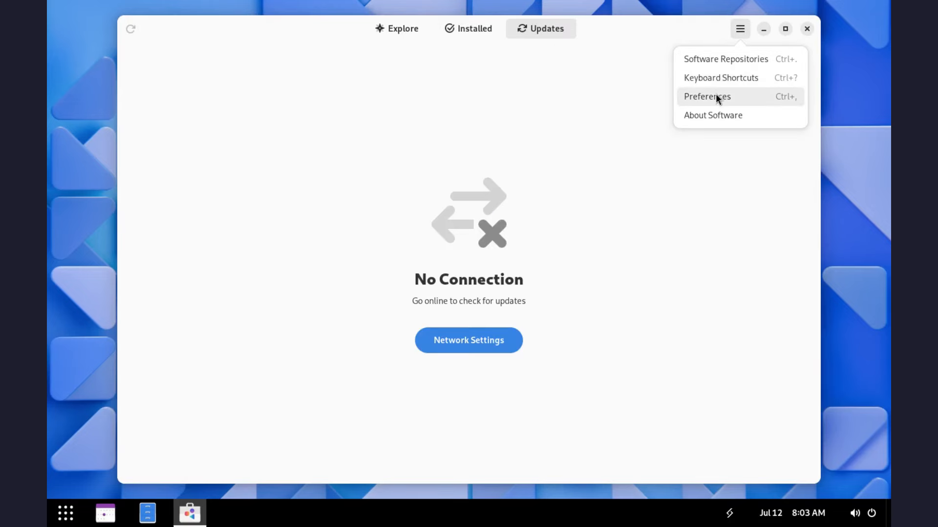
click(706, 96)
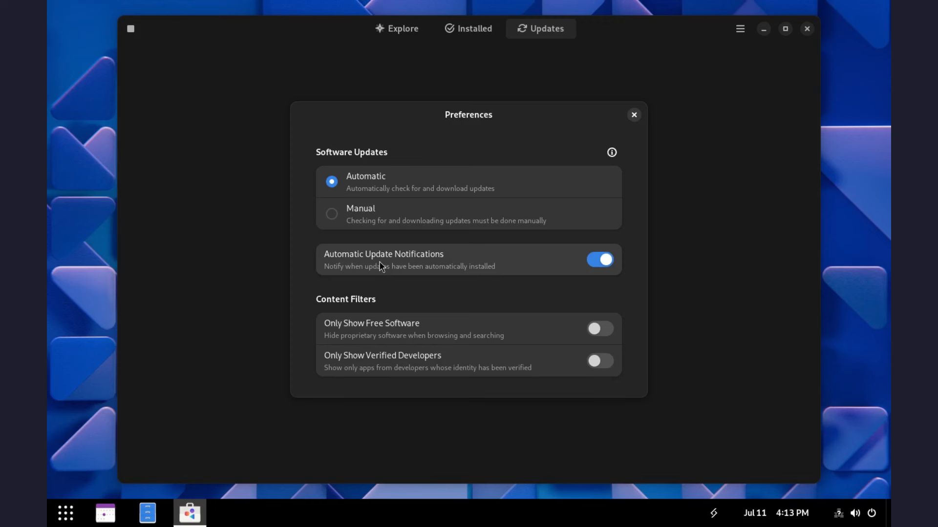
mouse_move(414, 276)
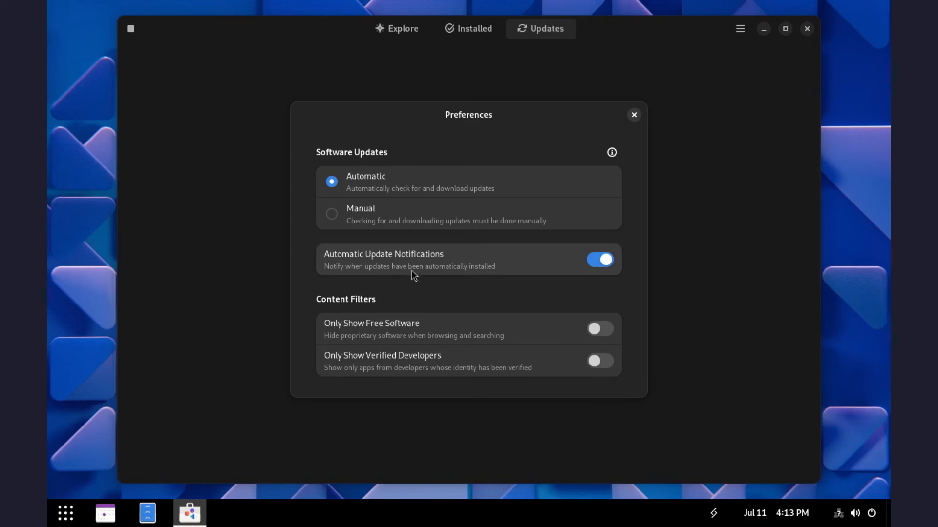
click(331, 213)
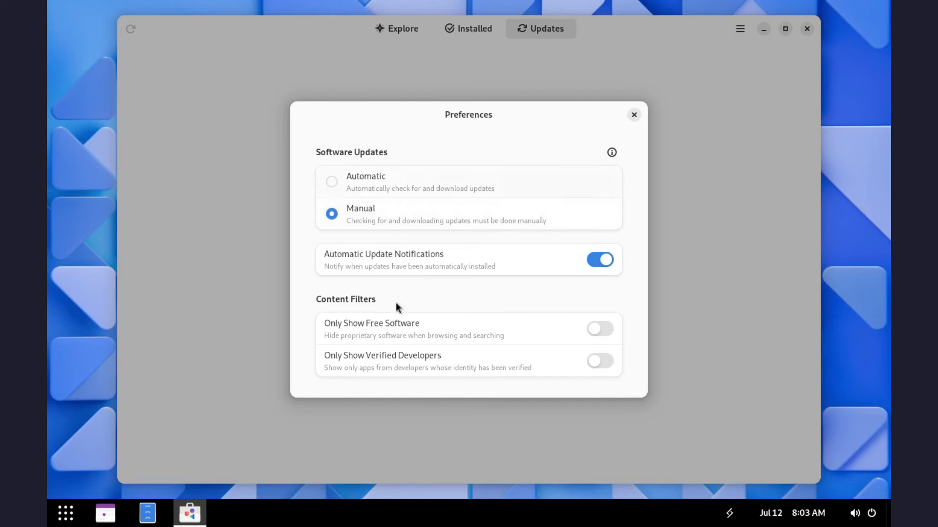
mouse_move(397, 366)
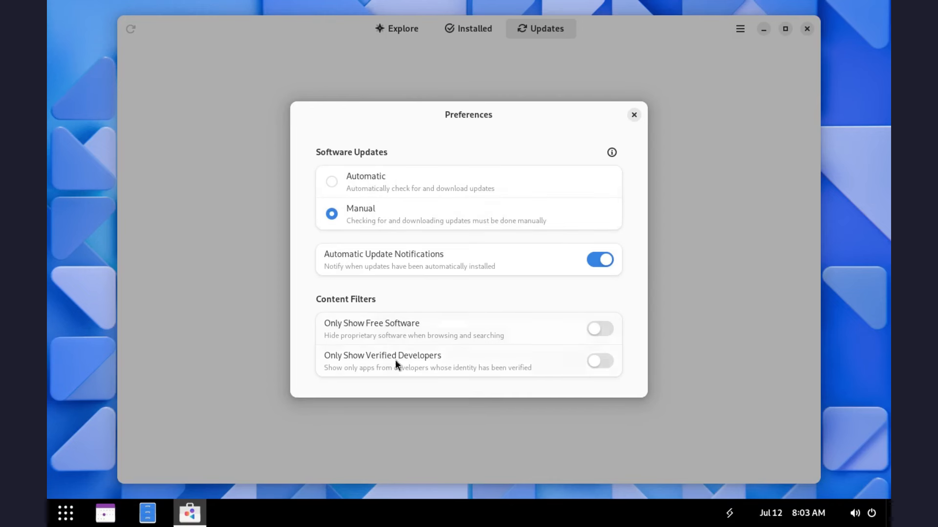
mouse_move(636, 118)
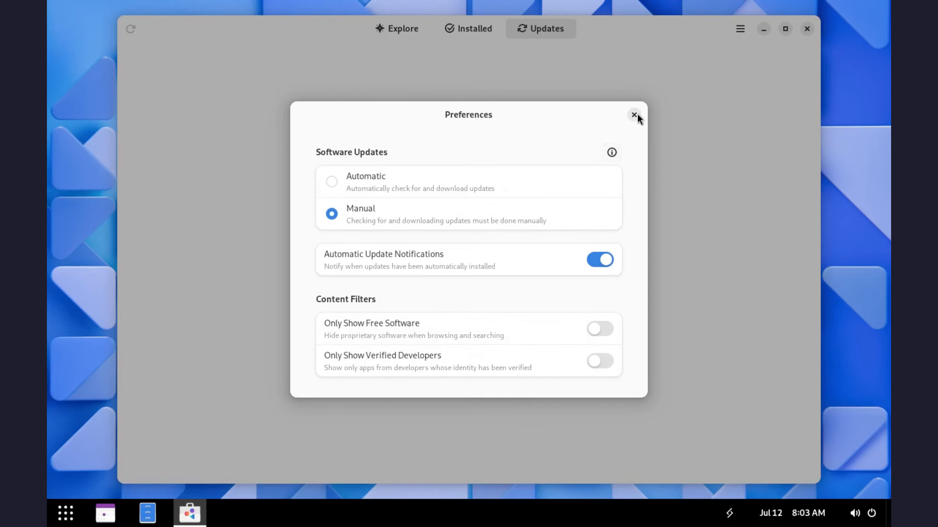
click(634, 114)
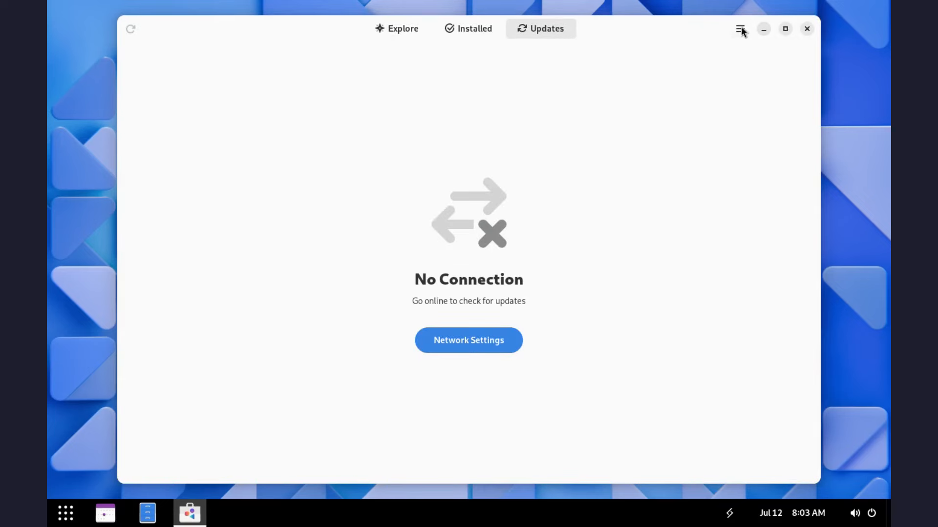
click(740, 28)
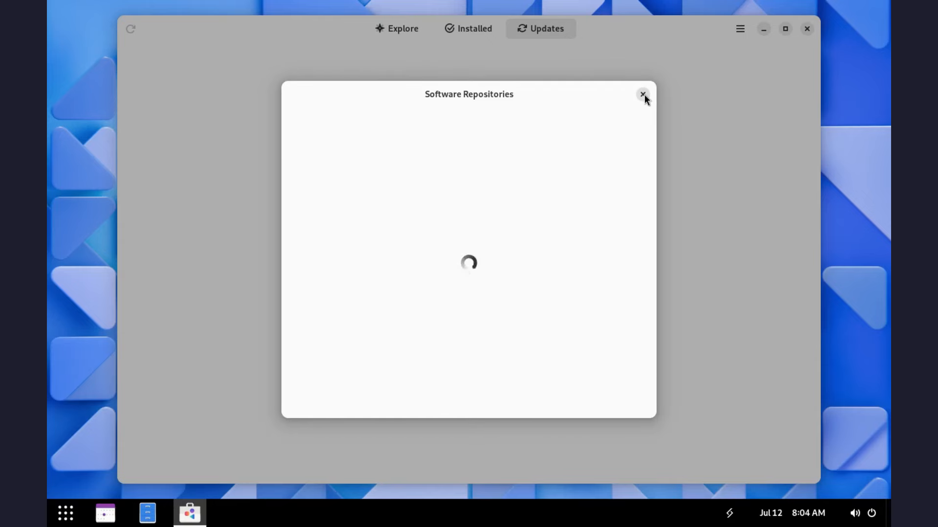
click(642, 94)
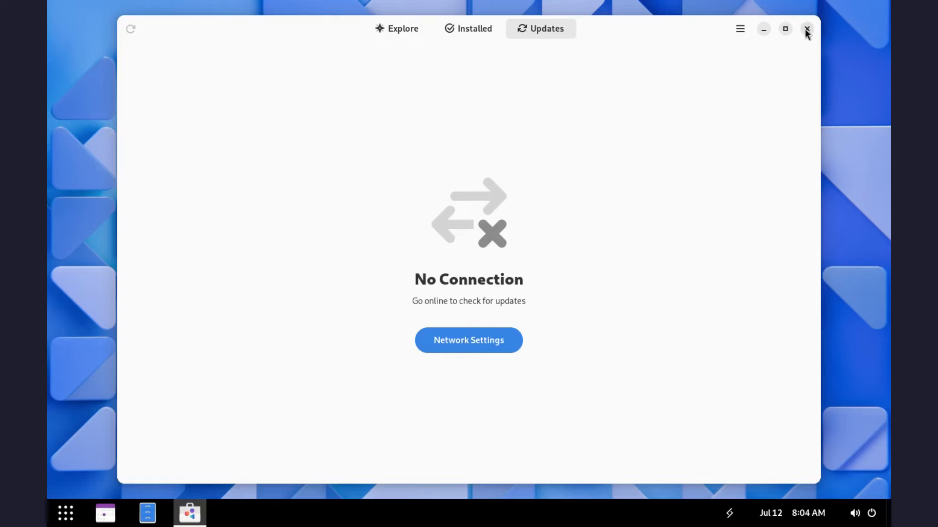
click(806, 29)
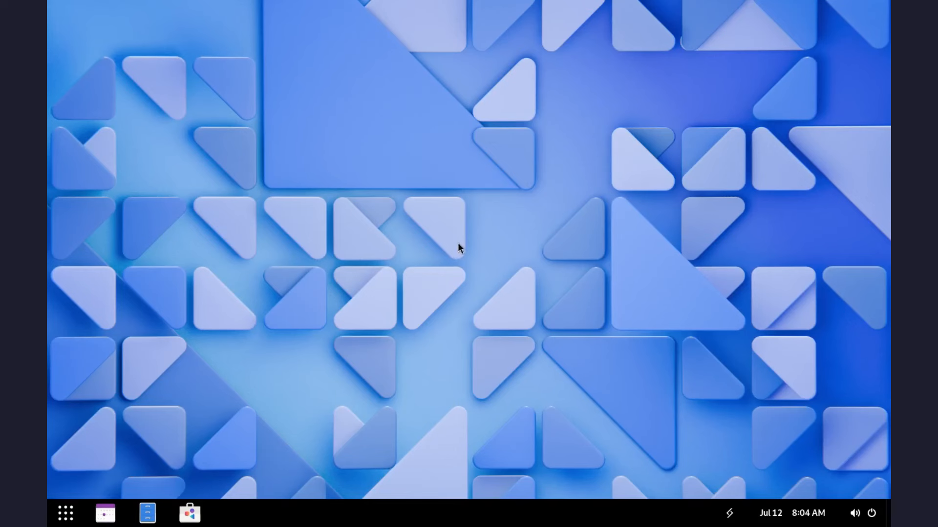
Step: Open Files on the Home folder and view its About window showing version 46.0
click(146, 513)
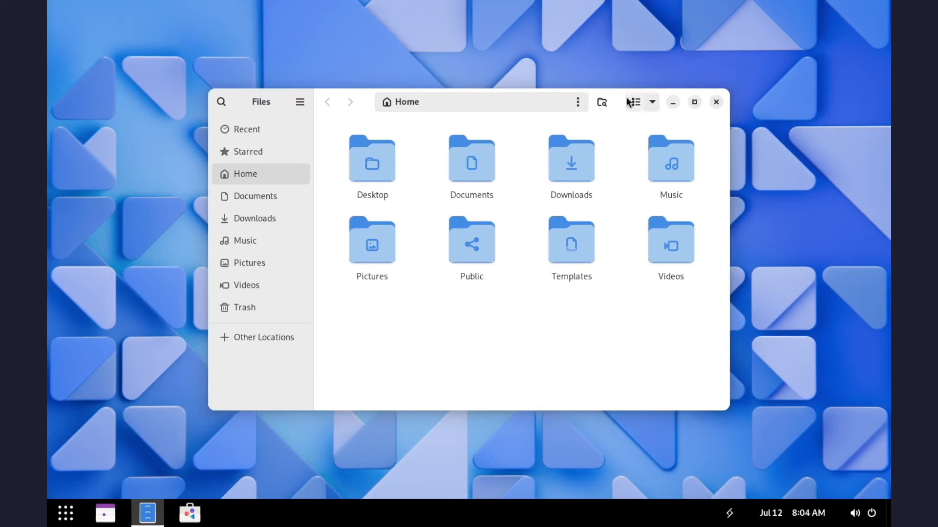
click(633, 102)
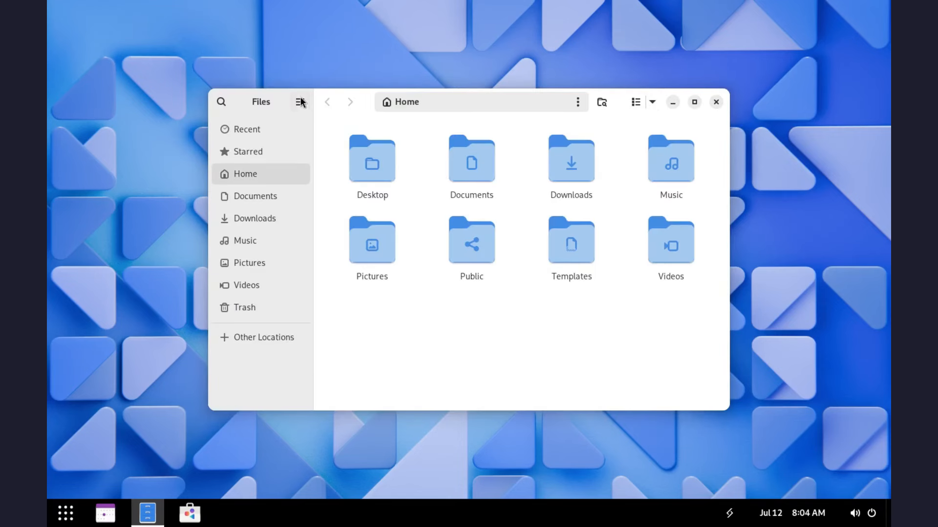
click(299, 102)
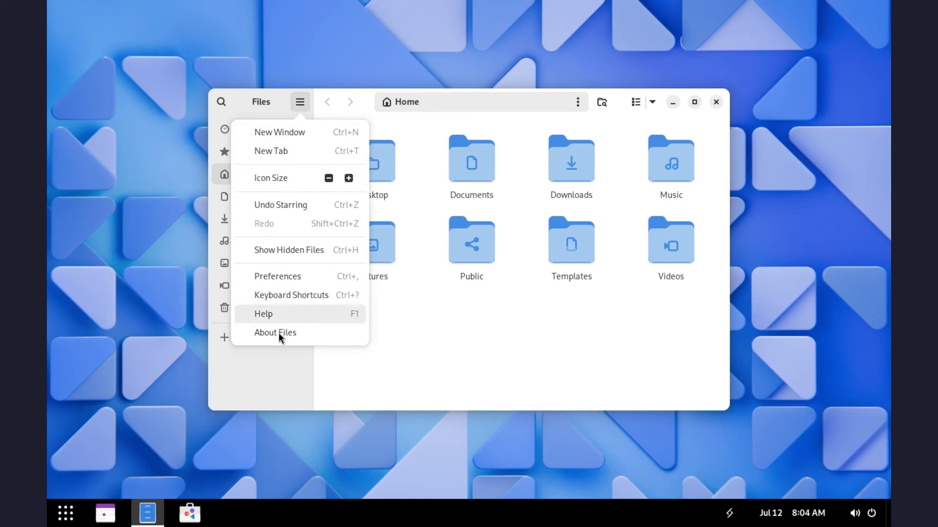
click(274, 332)
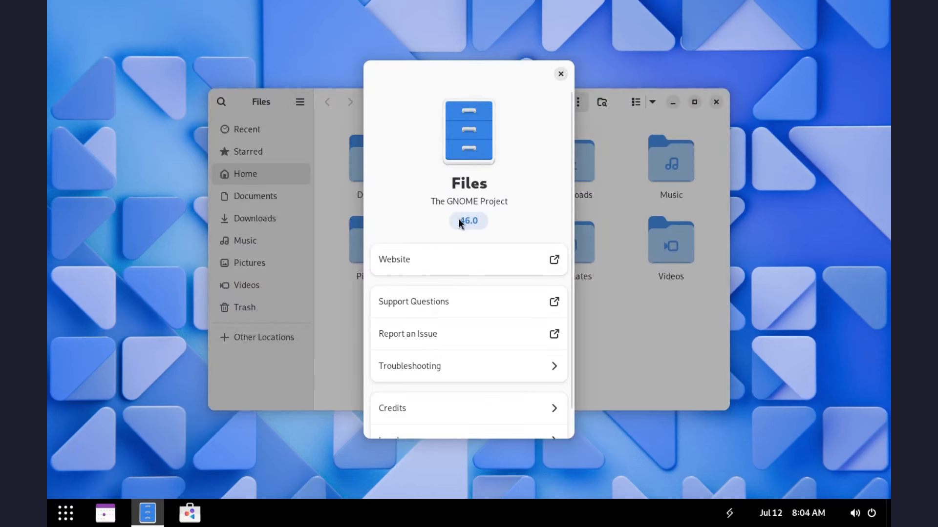
click(559, 73)
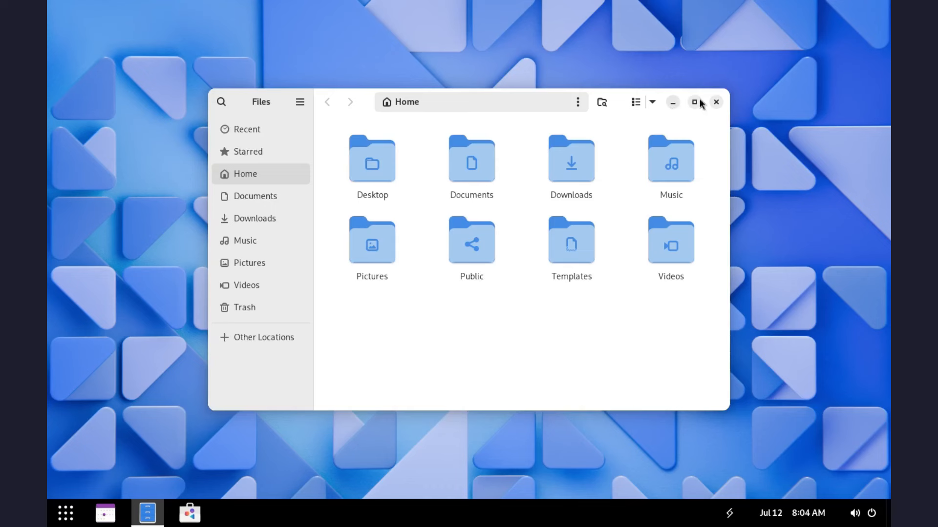
Step: Review the update indicator's Basic and Advanced update-check settings
click(729, 513)
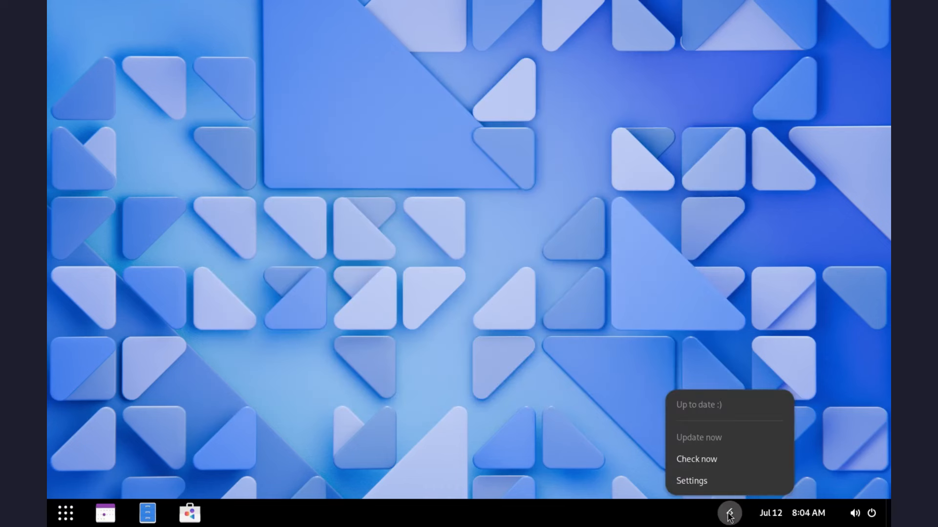
mouse_move(696, 459)
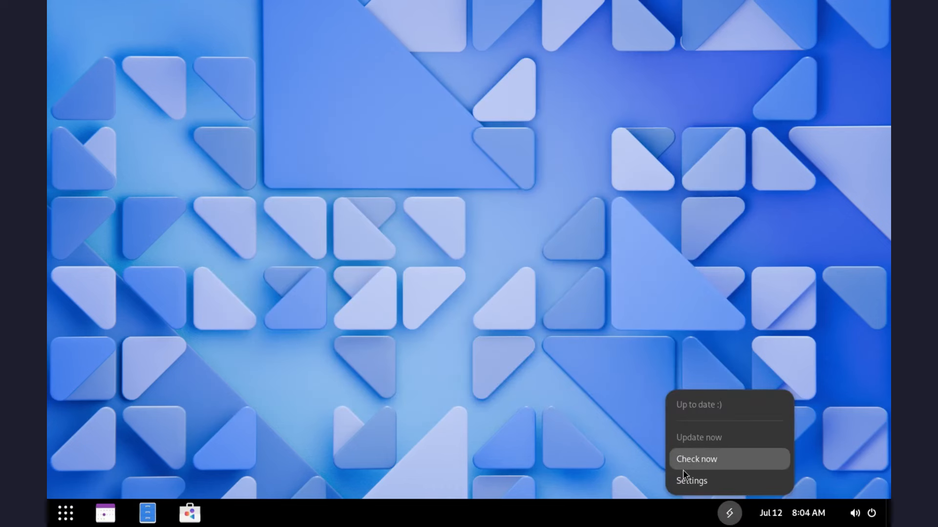
click(691, 481)
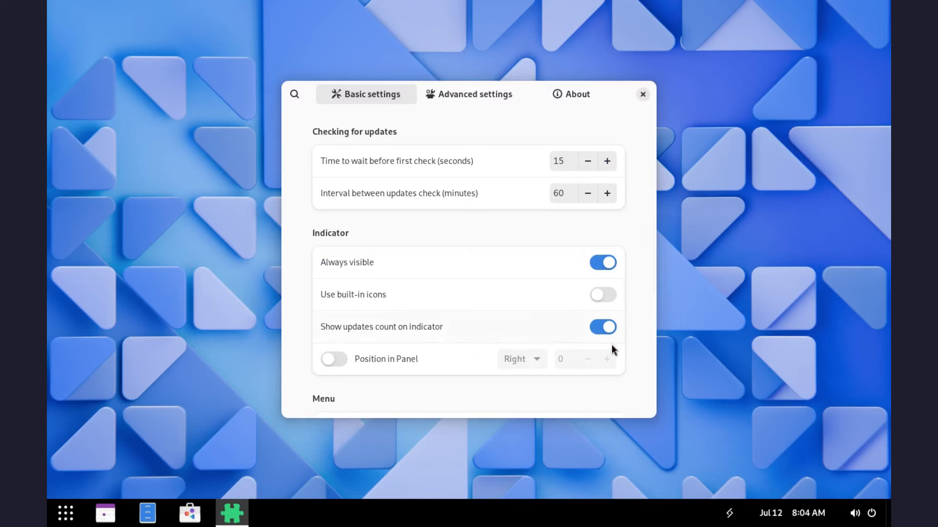
mouse_move(383, 281)
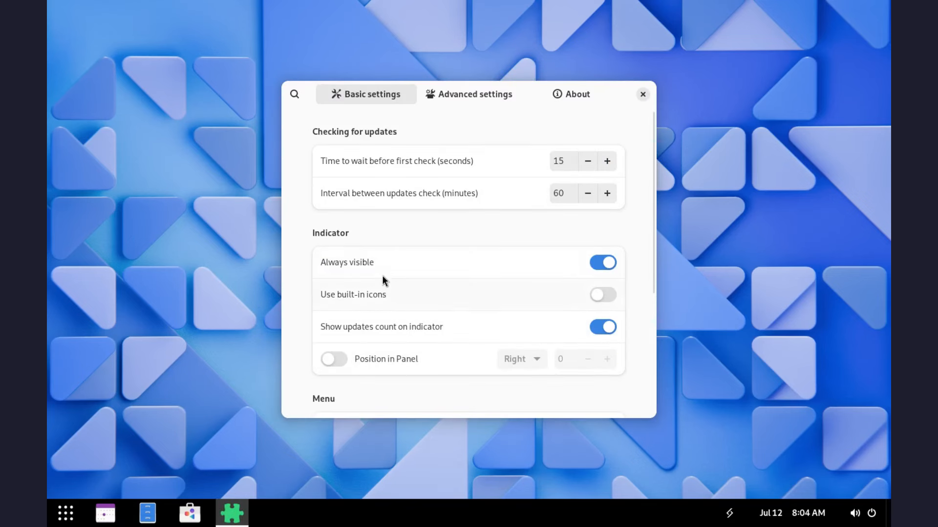
mouse_move(475, 94)
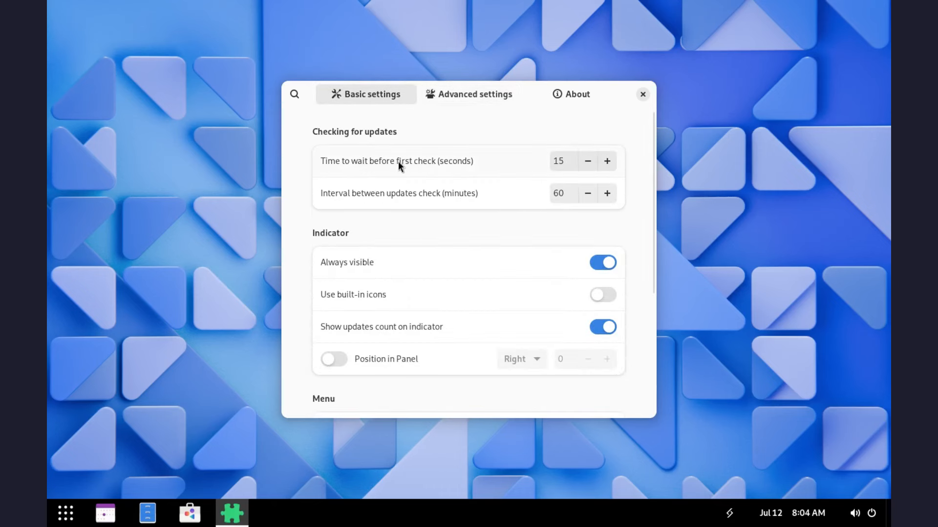
mouse_move(561, 165)
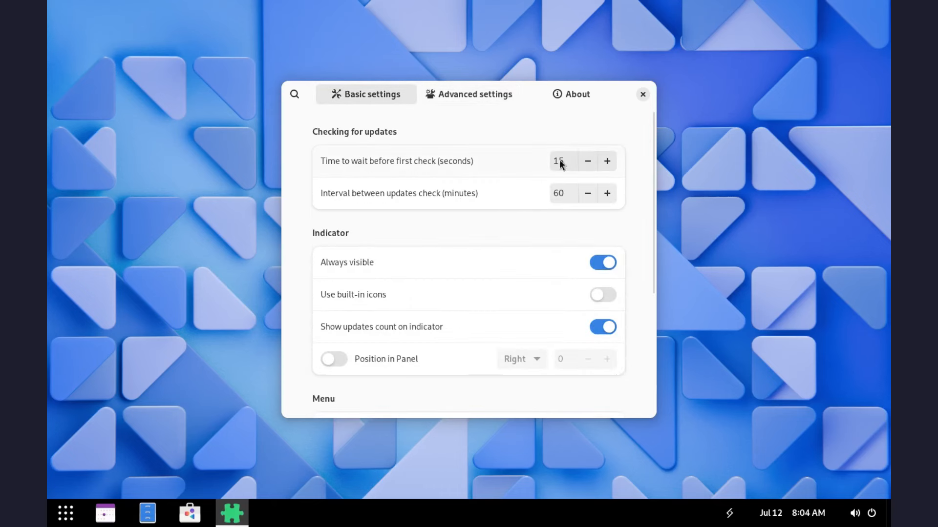
mouse_move(410, 365)
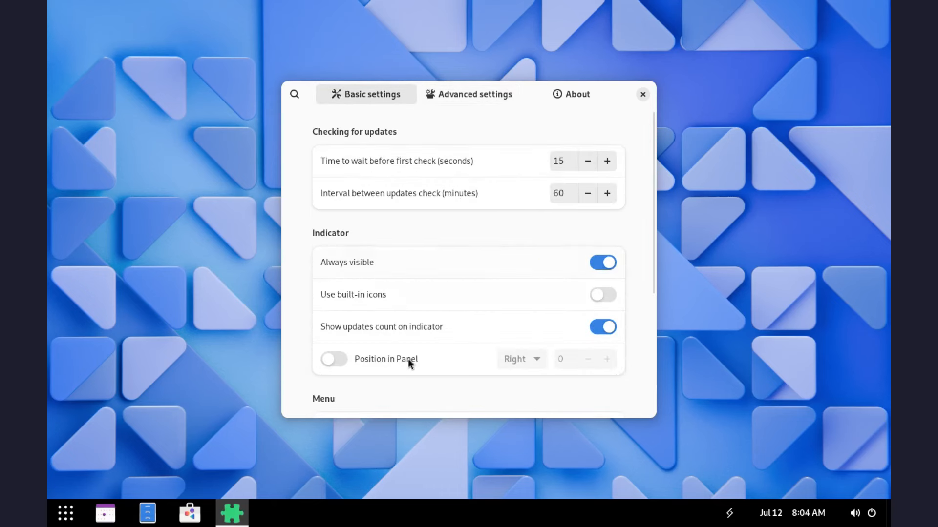
click(468, 94)
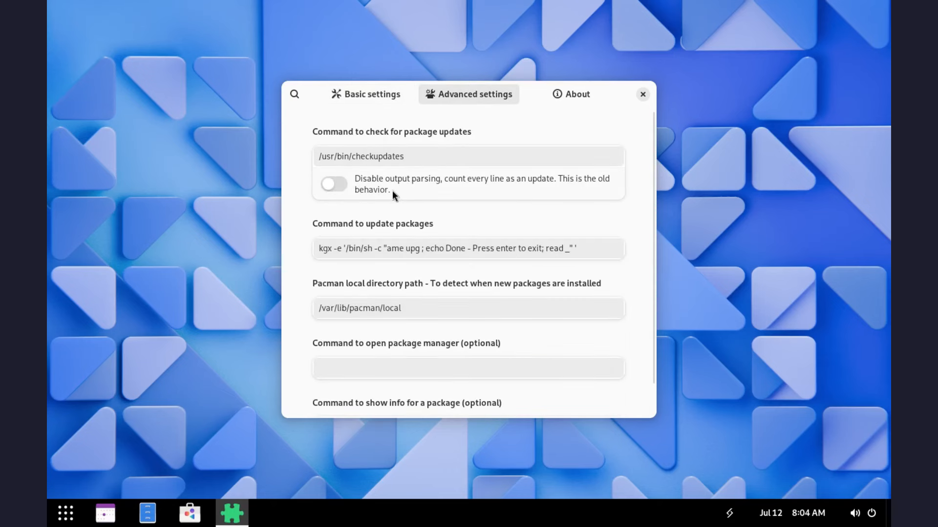
scroll(down, 3)
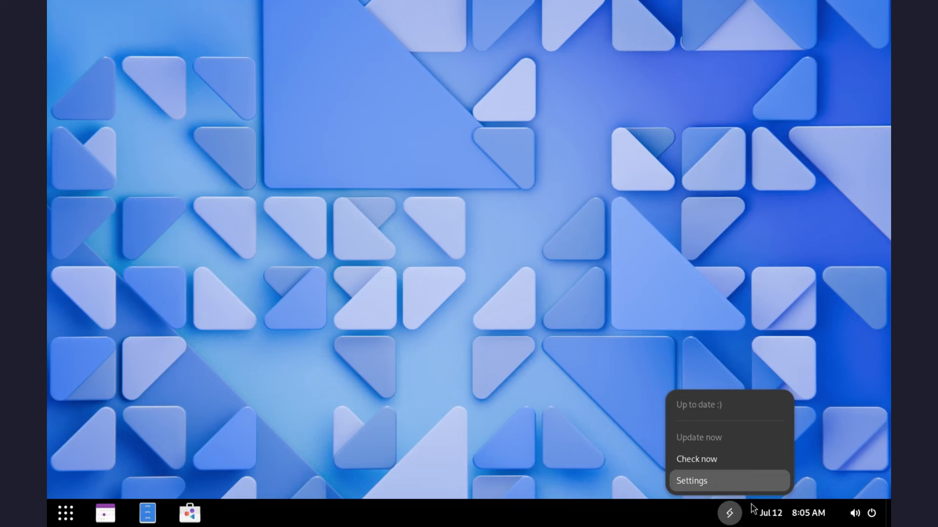
Step: From quick settings, toggle Dark Style on and back off, then turn on Night Light
click(863, 513)
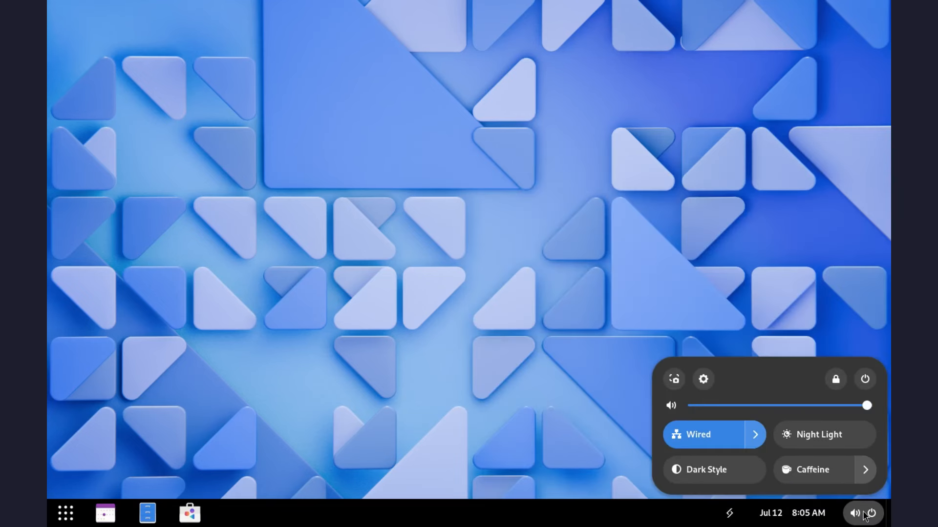
mouse_move(712, 469)
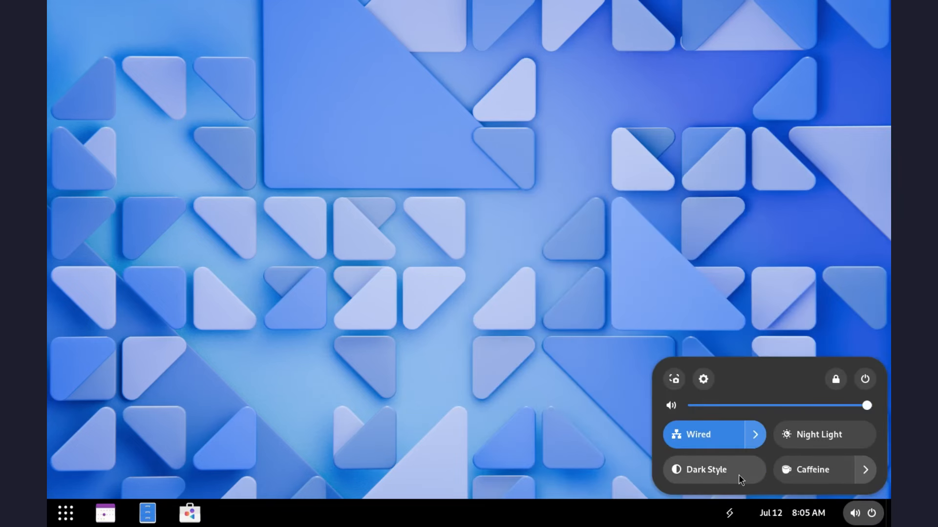
click(813, 470)
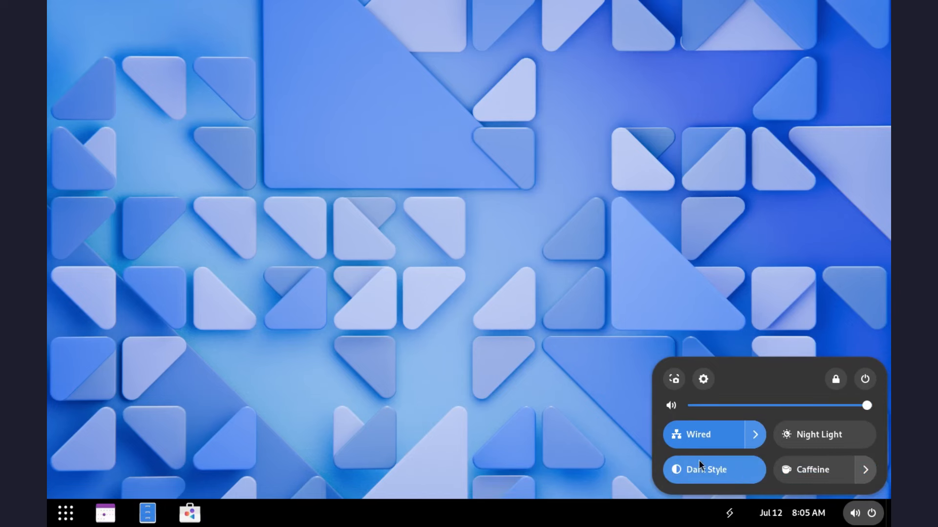
click(706, 470)
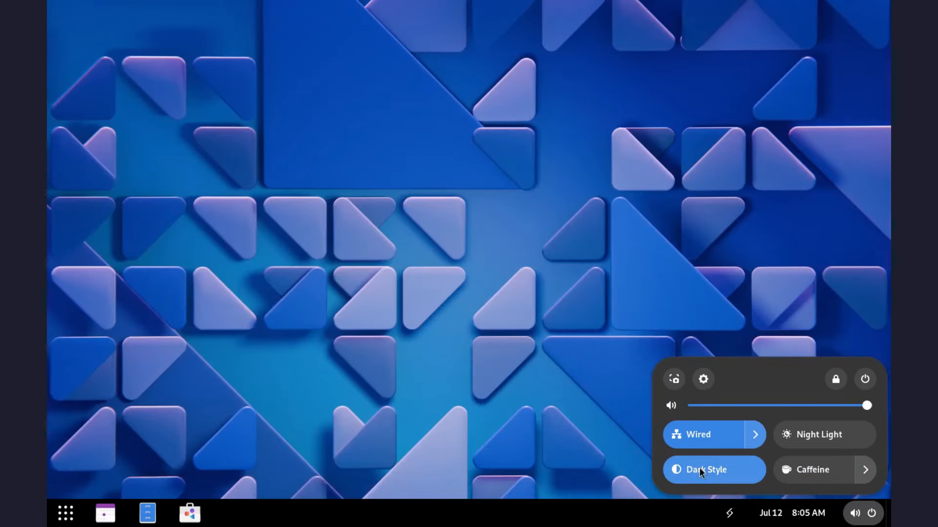
click(704, 469)
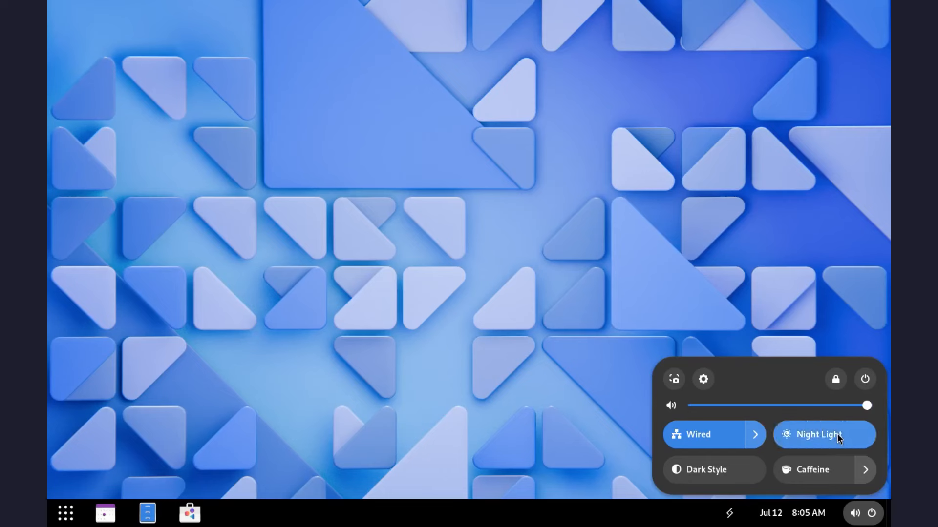
Step: Start the screenshot tool, choose Screen capture mode, then dismiss it
click(673, 379)
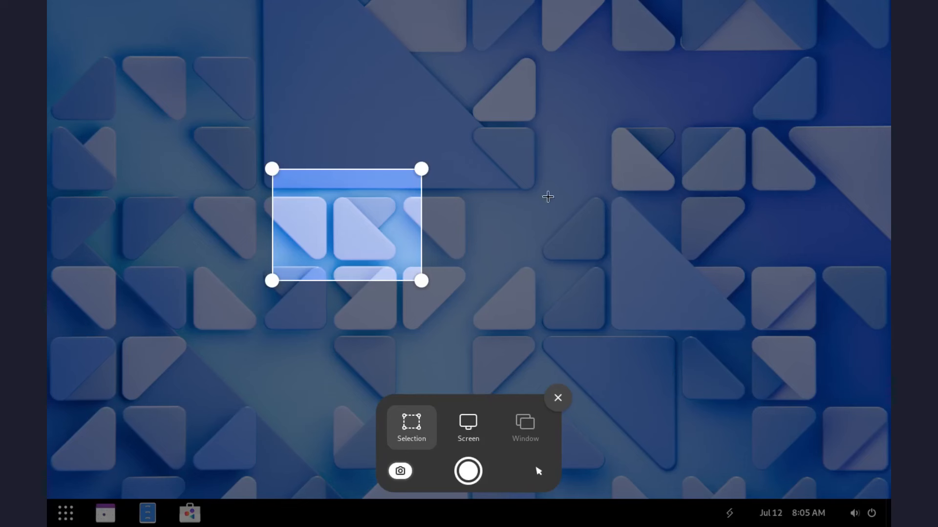
click(468, 428)
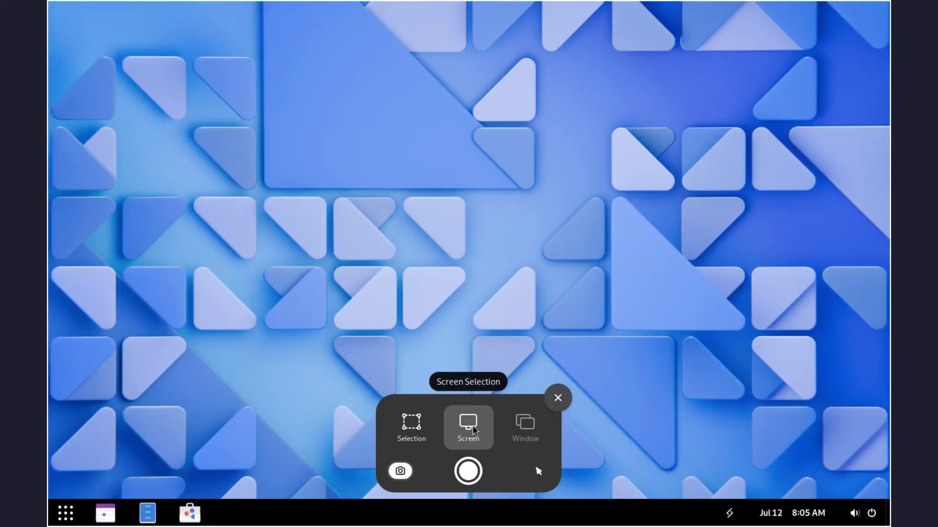
click(410, 428)
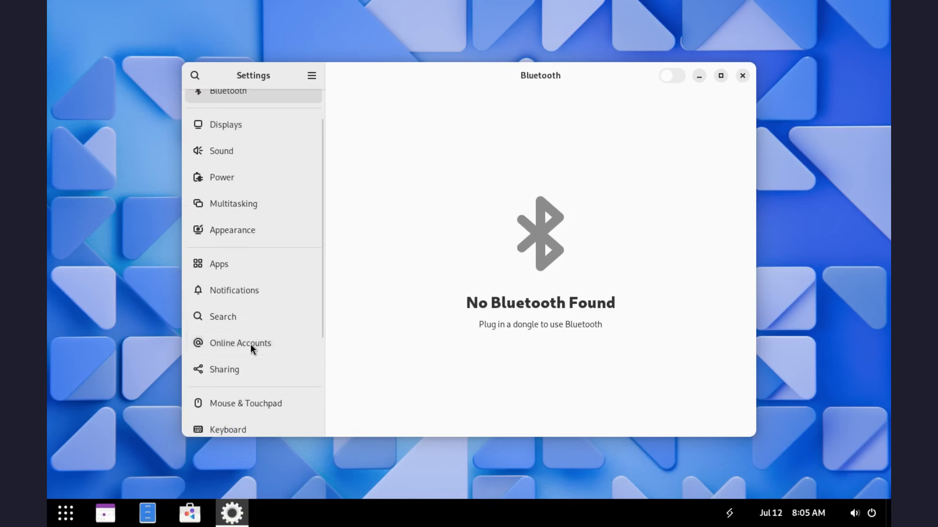
Step: View the System Details and select the GNOME 46 and kernel 6.8.2 versions
scroll(down, 3)
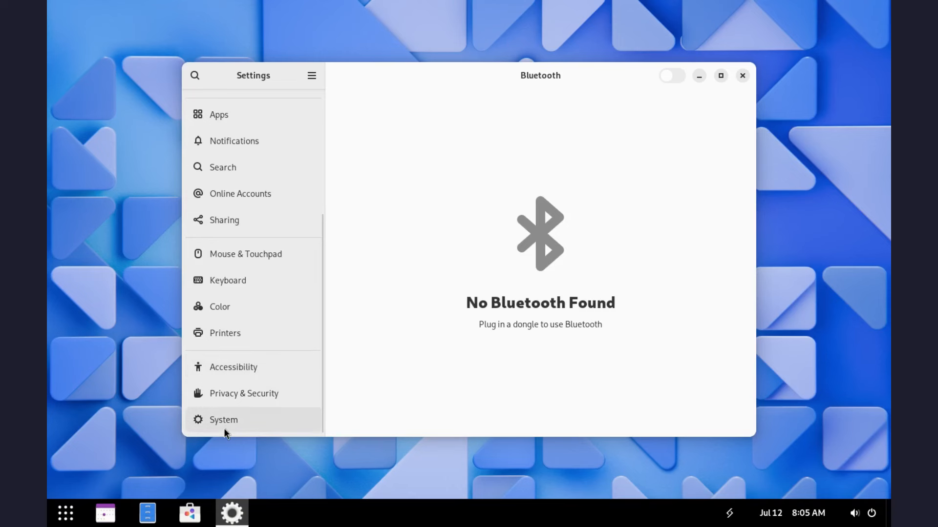
click(223, 419)
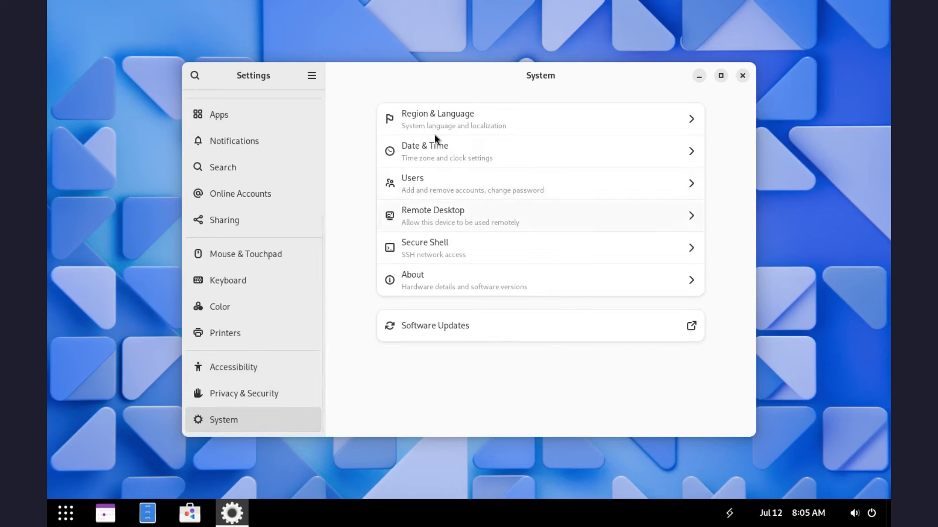
mouse_move(430, 286)
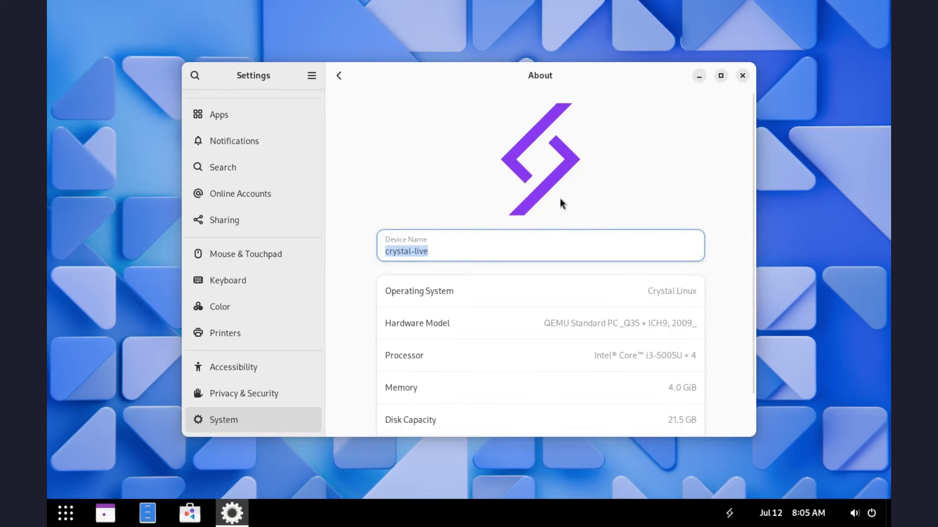
scroll(down, 3)
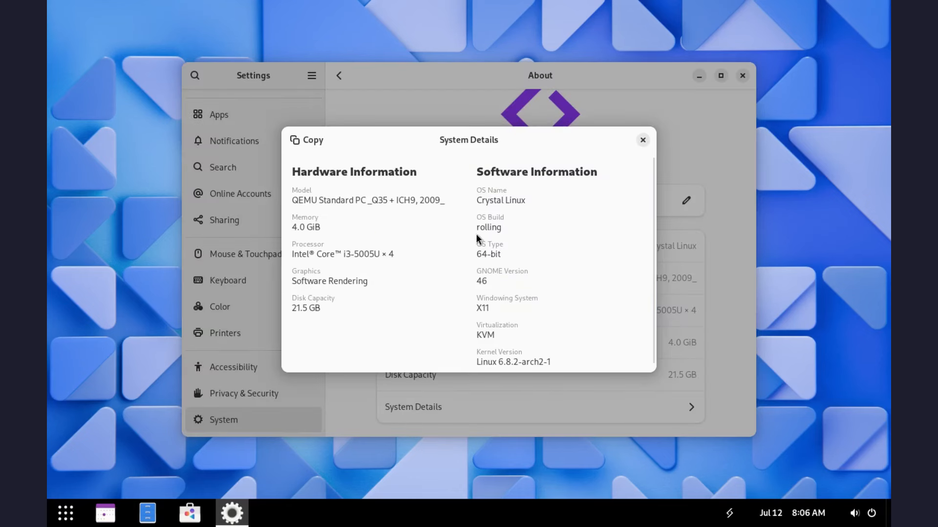
double_click(488, 227)
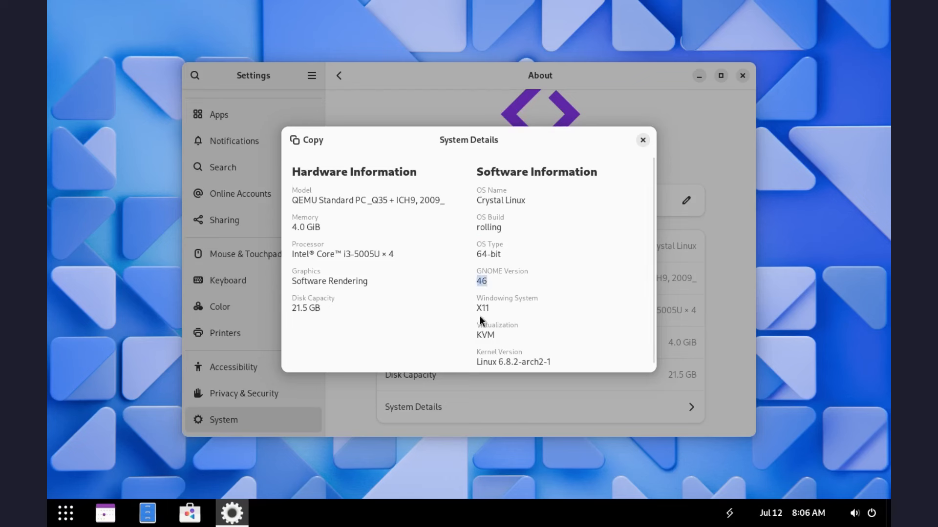
mouse_move(470, 304)
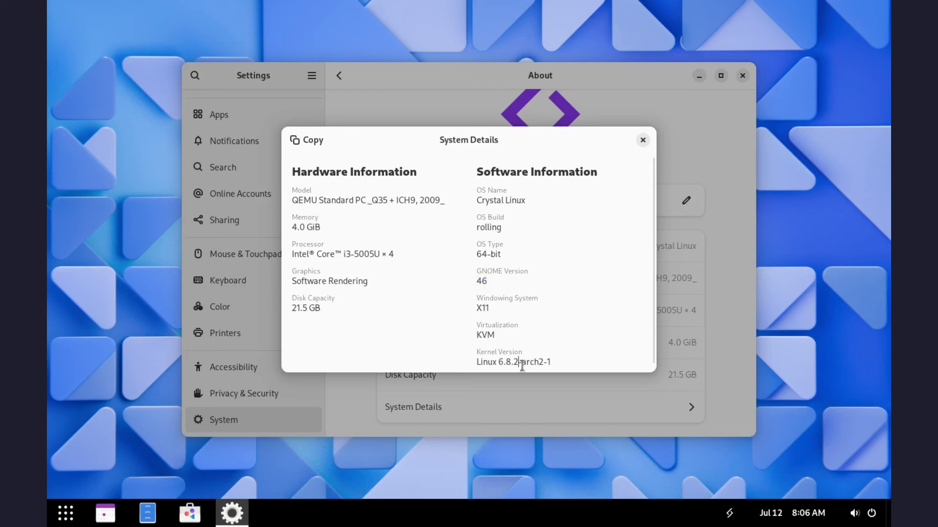
double_click(512, 362)
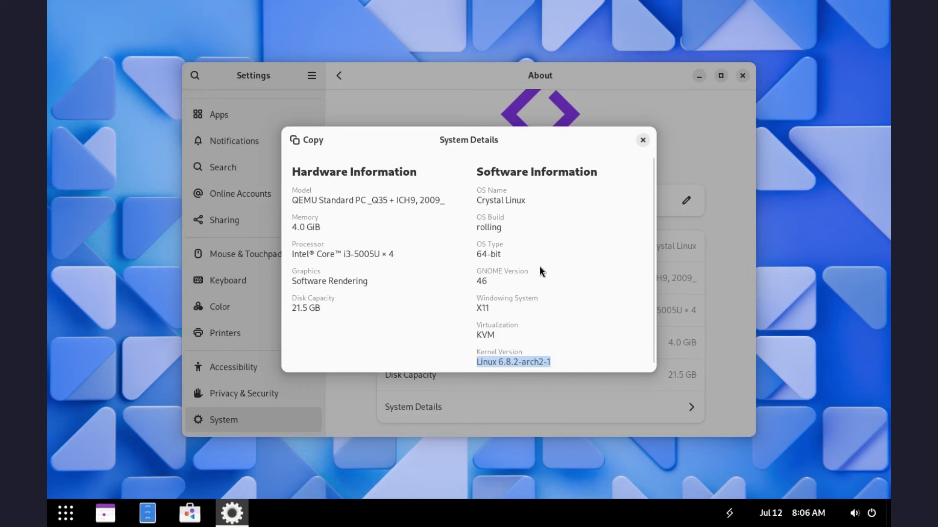
Step: Close the details, check Software Updates, and bring up the app grid
click(643, 140)
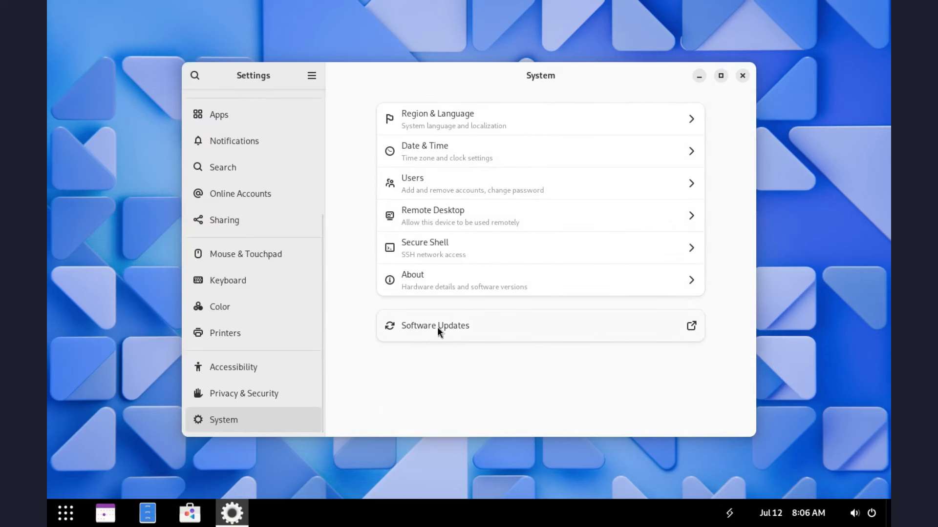
click(435, 325)
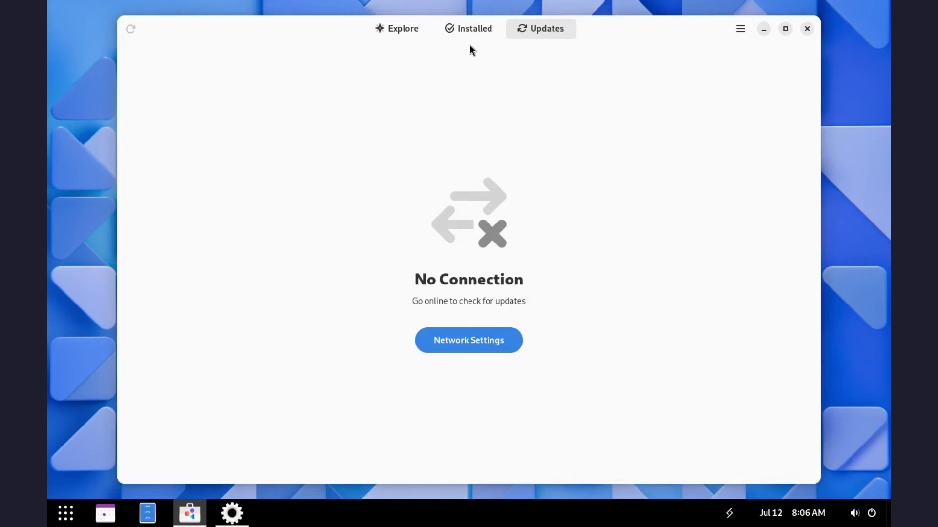
click(468, 340)
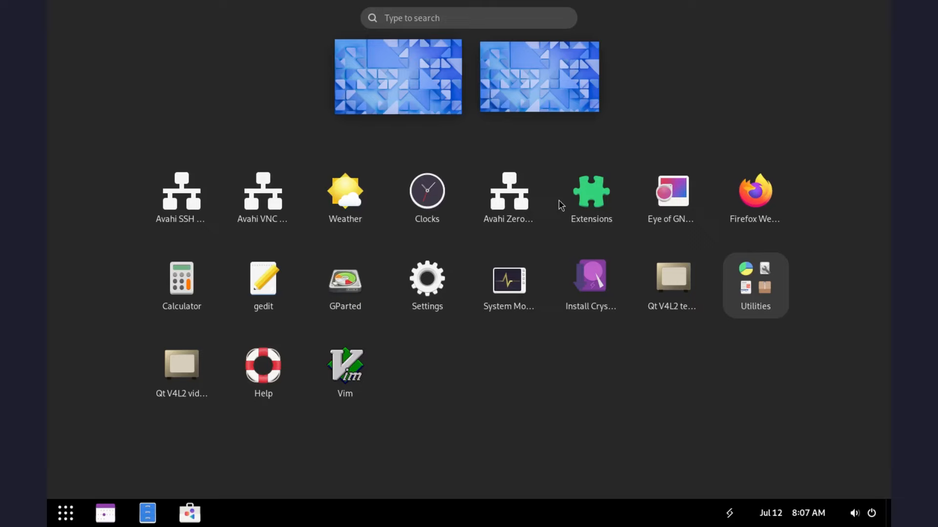
Step: Launch Extensions, move its window higher, and open the hamburger main menu
click(590, 192)
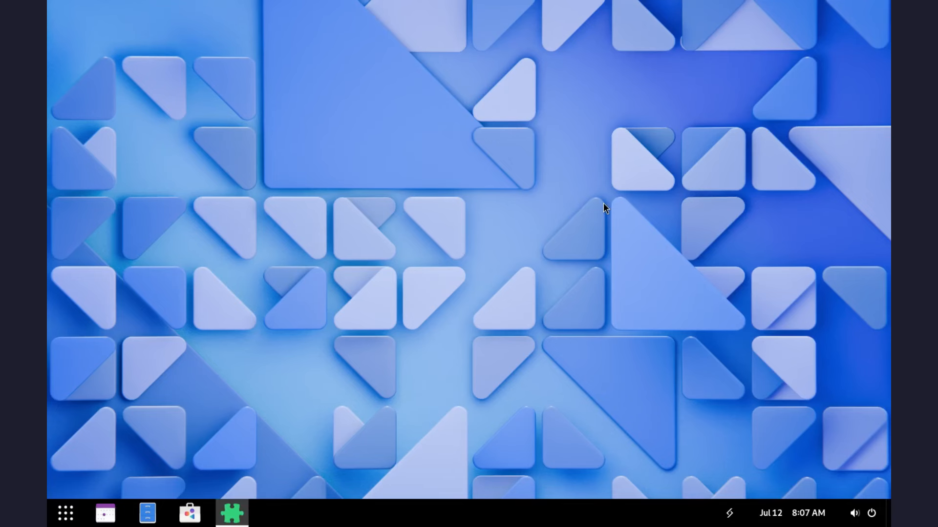
click(232, 513)
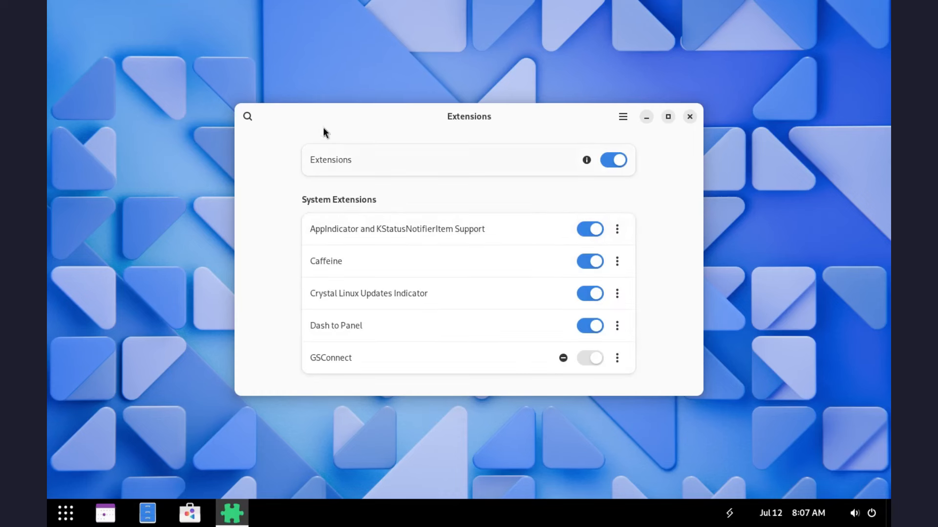
mouse_move(434, 106)
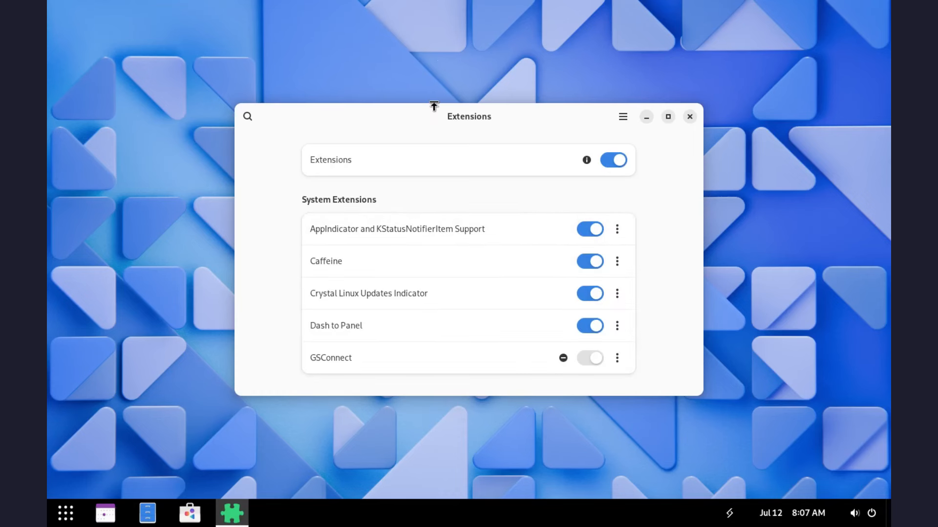
drag(434, 107, 433, 39)
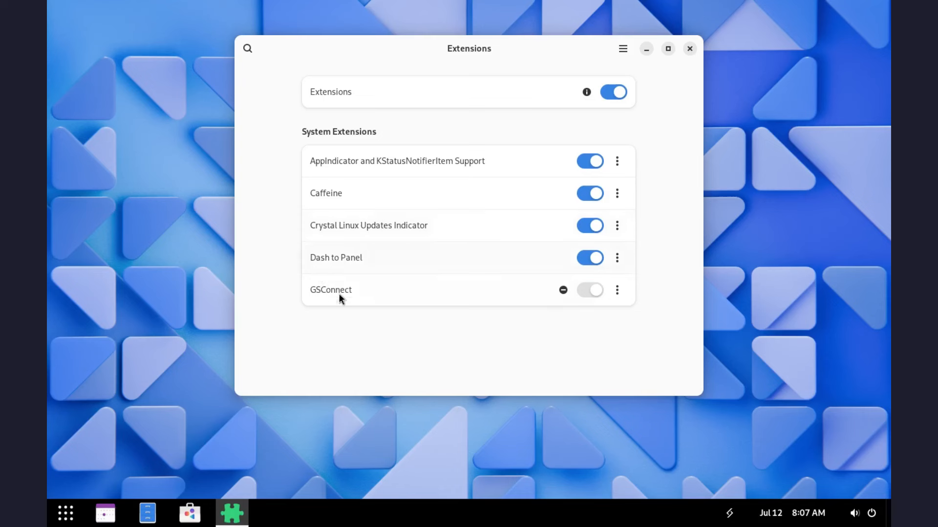
mouse_move(342, 266)
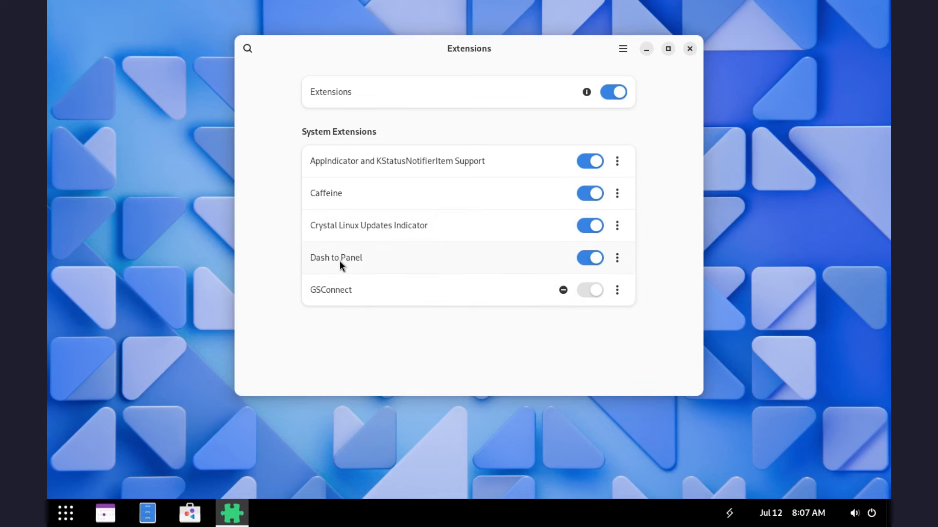
mouse_move(341, 197)
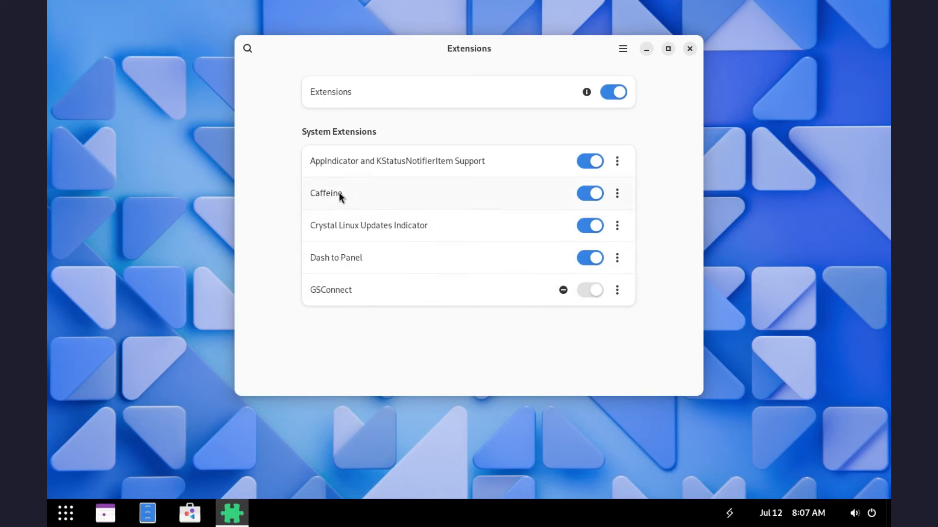
mouse_move(549, 107)
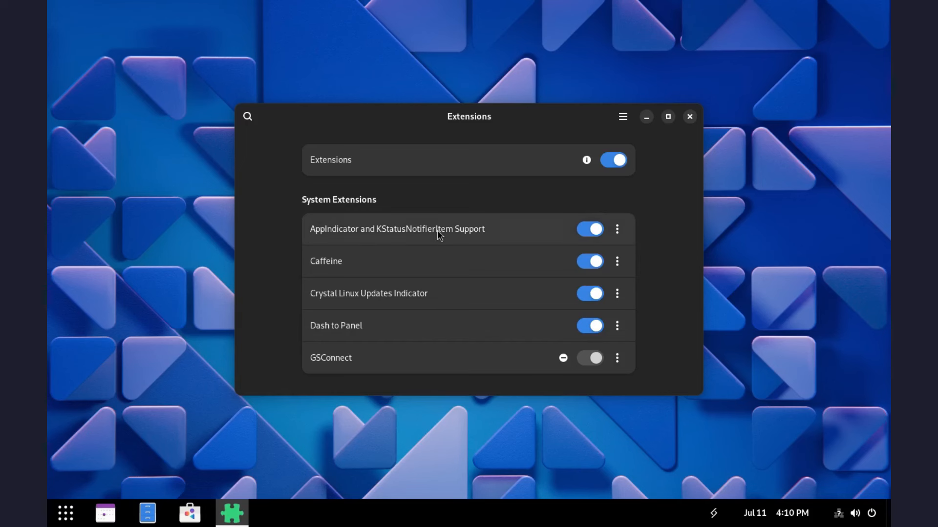
mouse_move(617, 152)
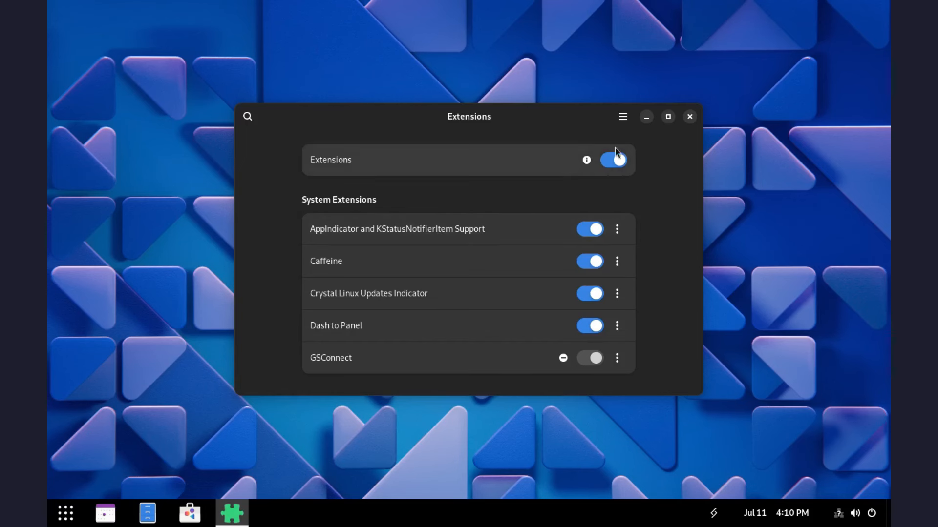
click(622, 117)
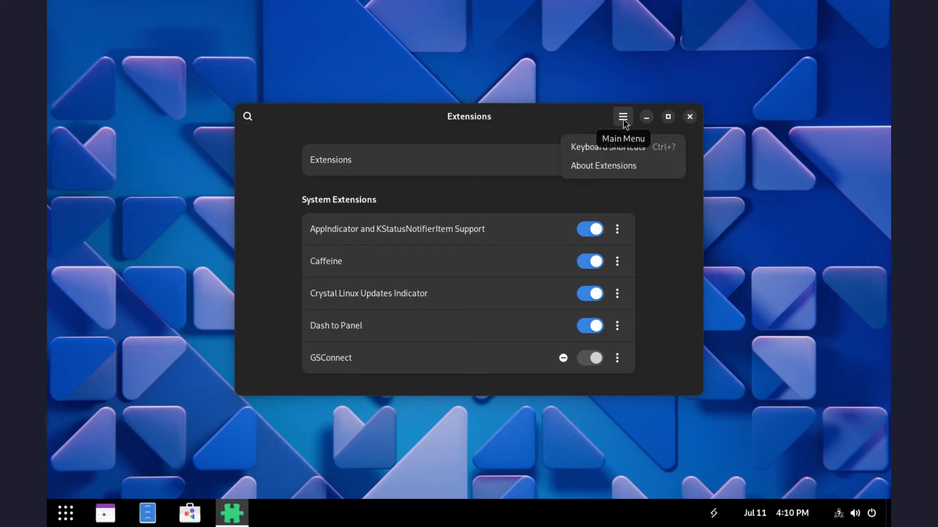
mouse_move(619, 153)
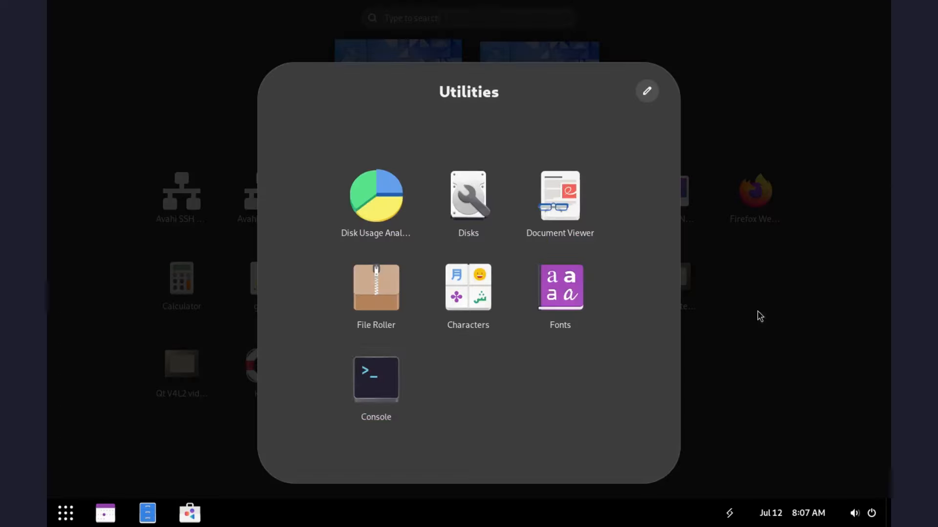
Step: In Console, clear the screen and run ame --help, then close the terminal
click(375, 377)
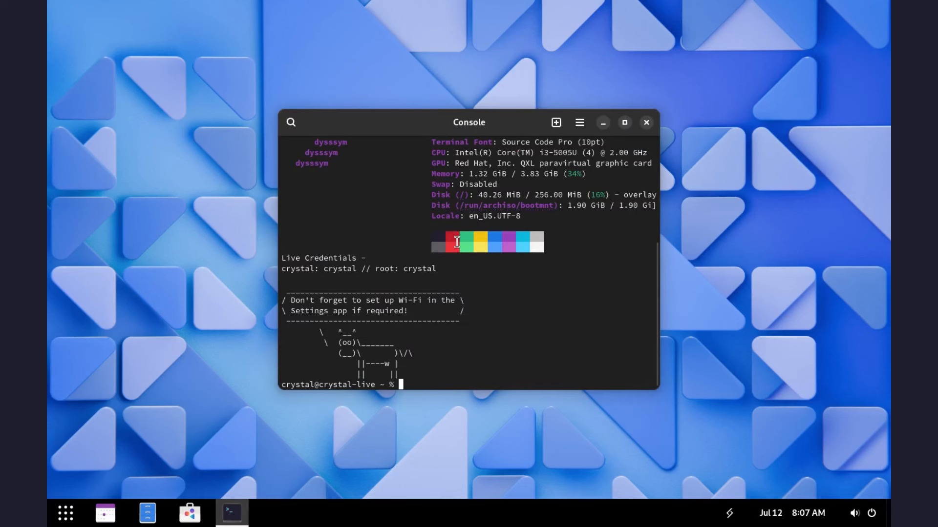
mouse_move(575, 291)
text(neofetch)
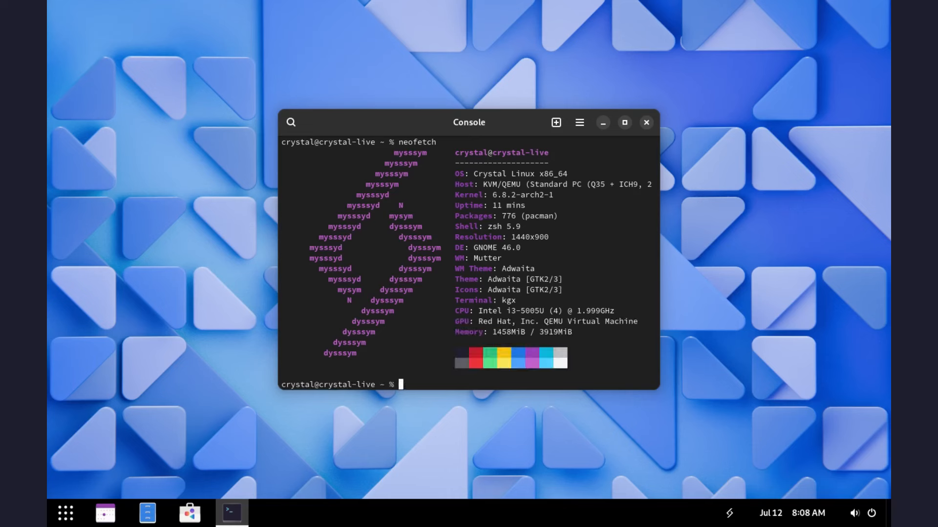
mouse_move(520, 248)
text(clea)
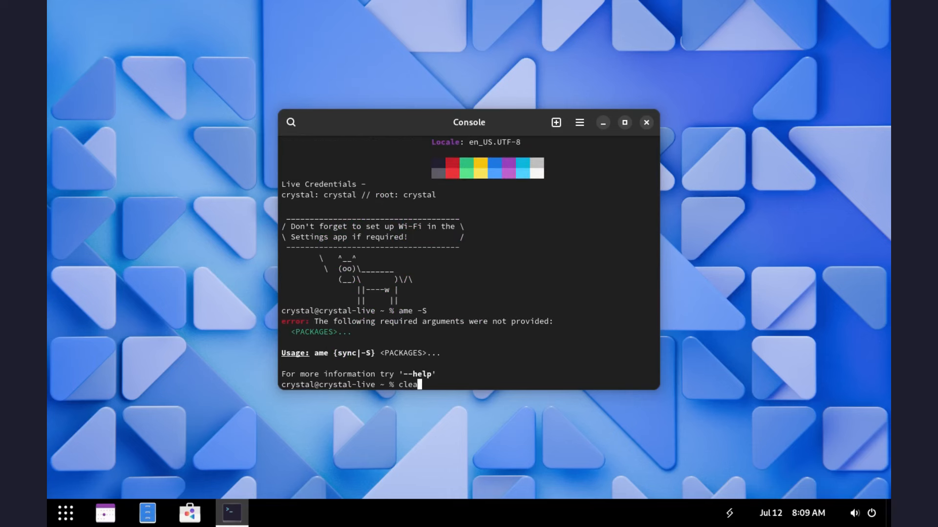
key(Return)
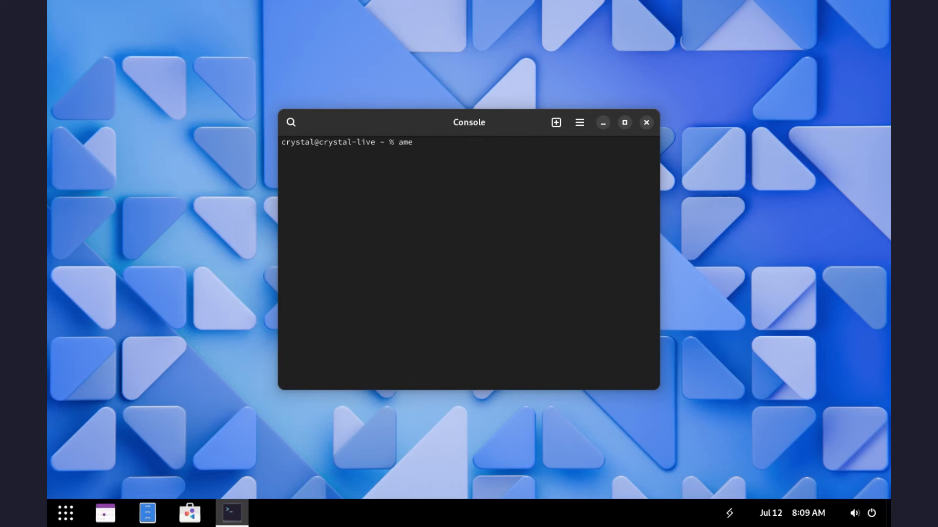
text(--help)
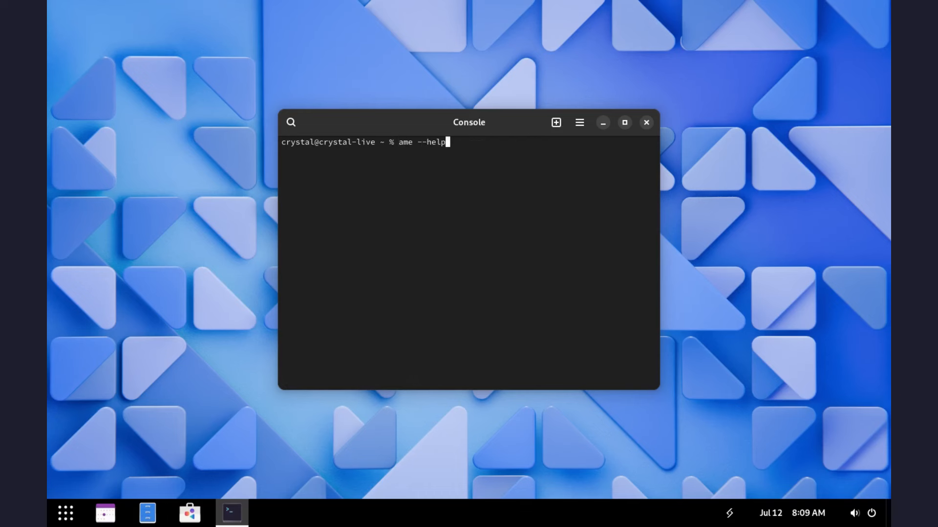
key(Return)
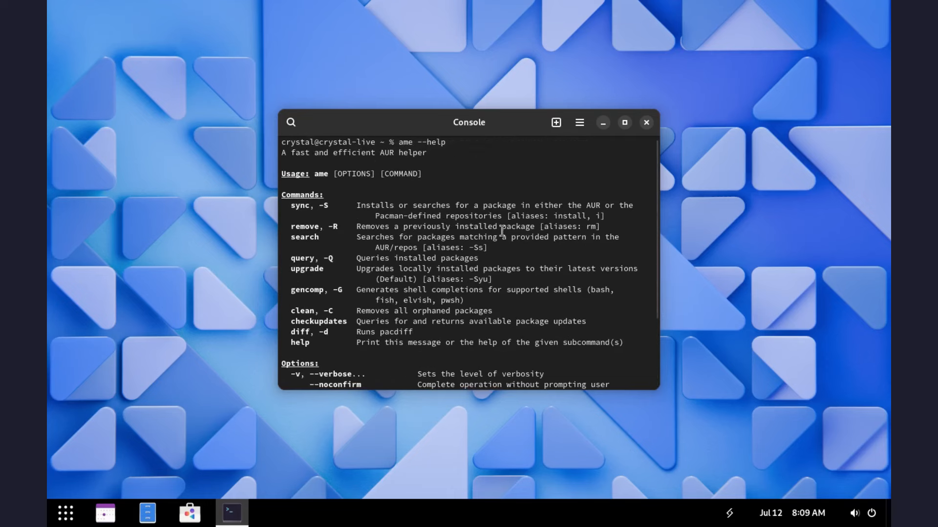
mouse_move(440, 210)
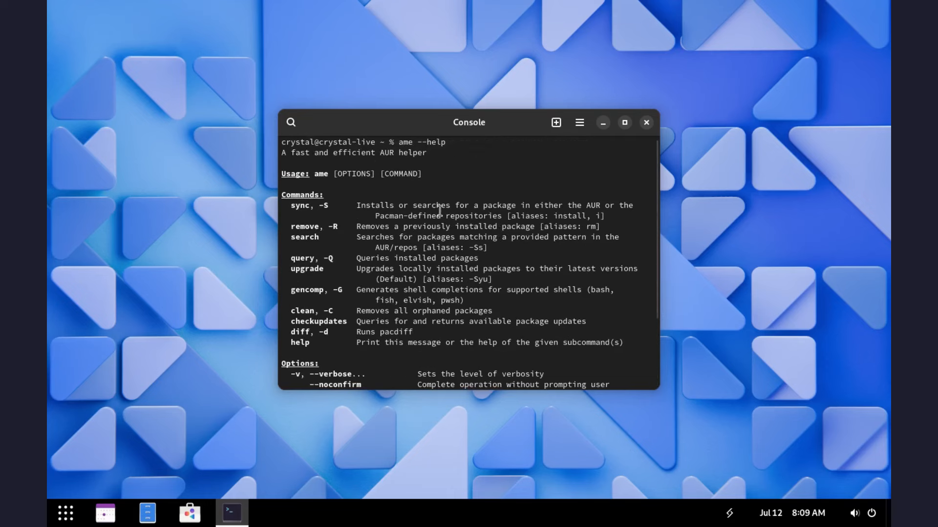
mouse_move(323, 232)
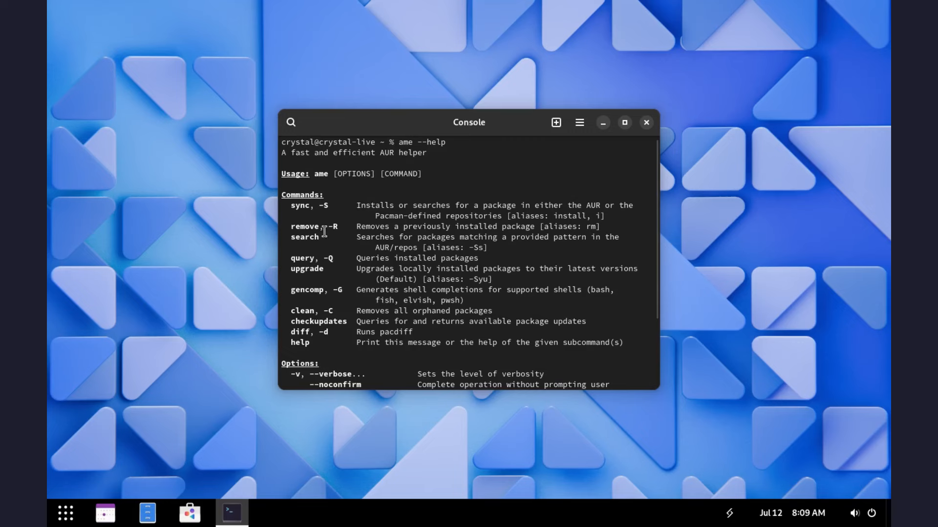
click(65, 513)
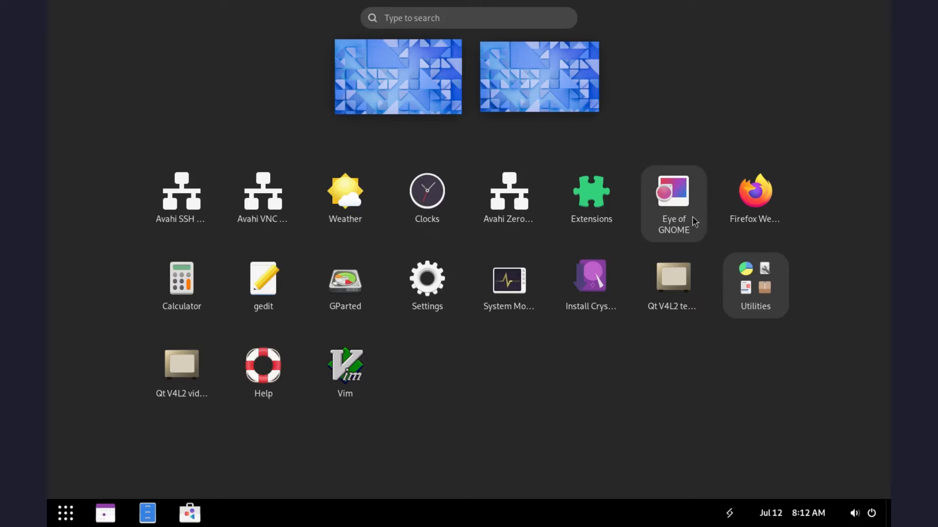
Step: Launch Firefox from the app grid and skip the welcome tour's import step
click(754, 191)
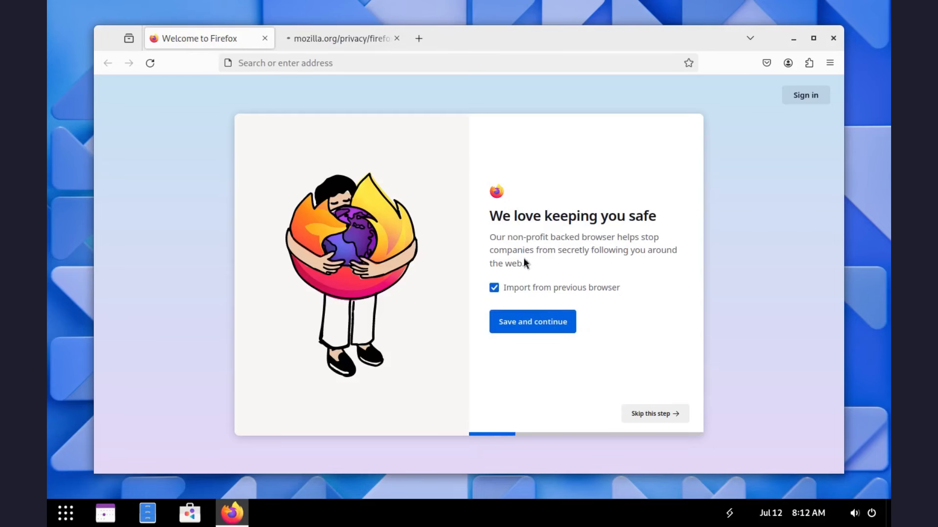
mouse_move(654, 413)
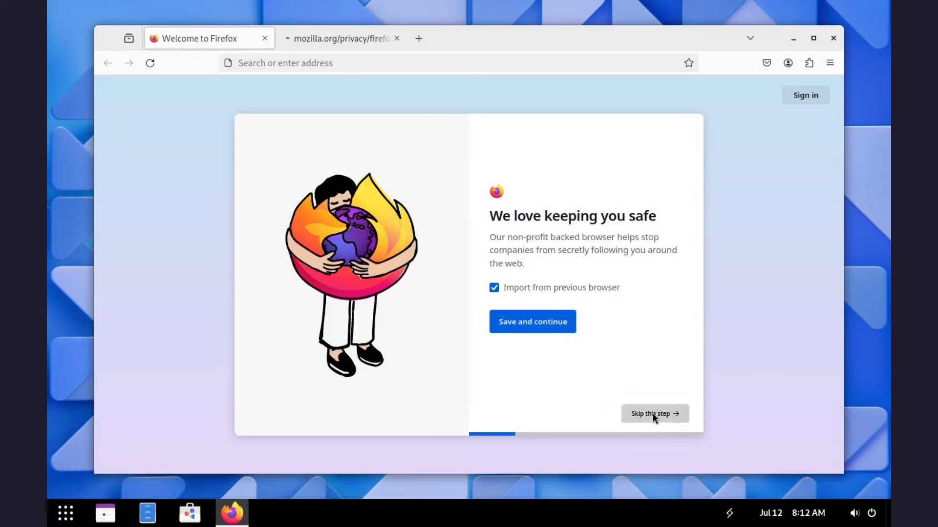
click(651, 413)
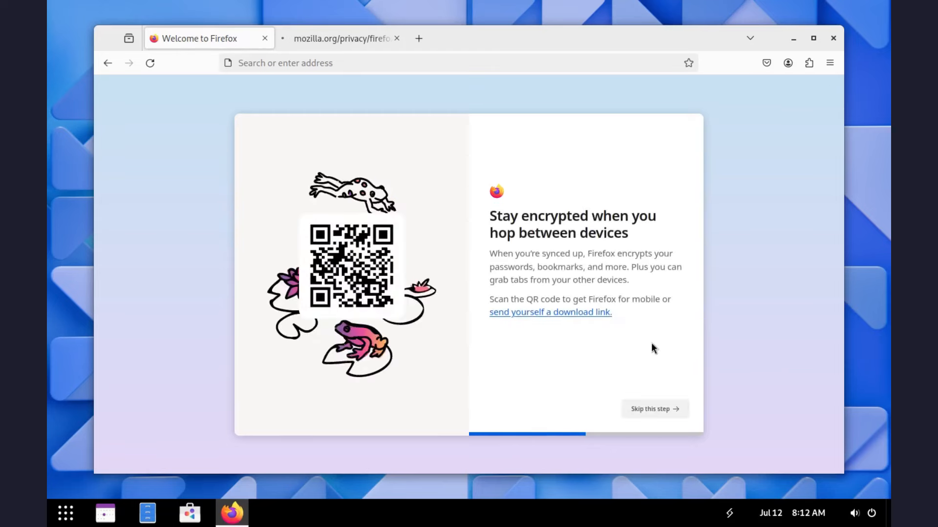